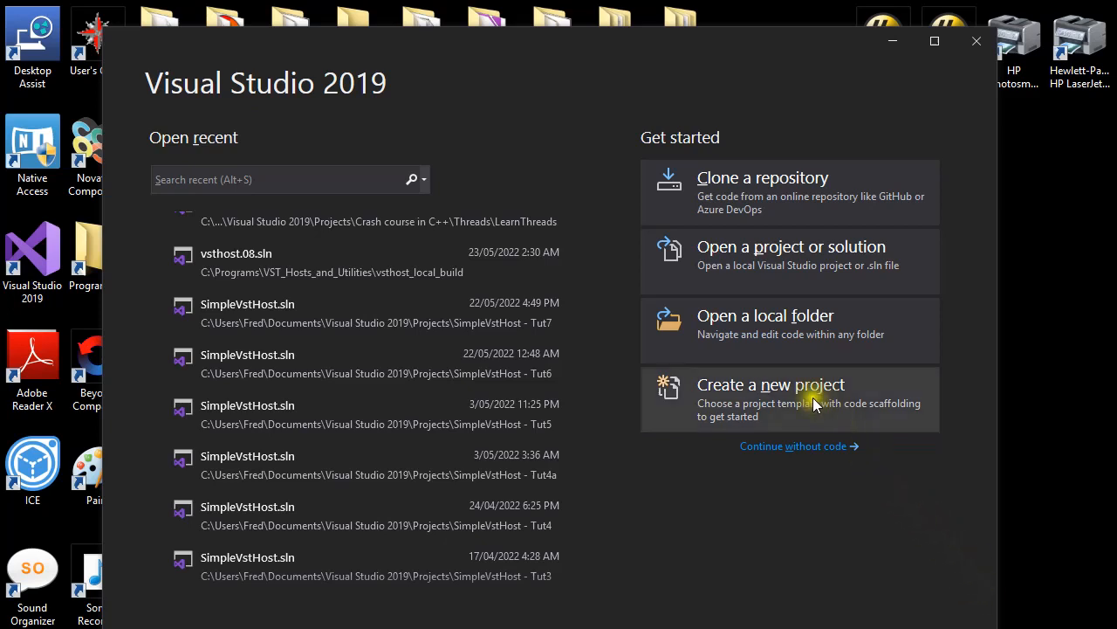
Start a new project from the C# Console Application template.
click(770, 384)
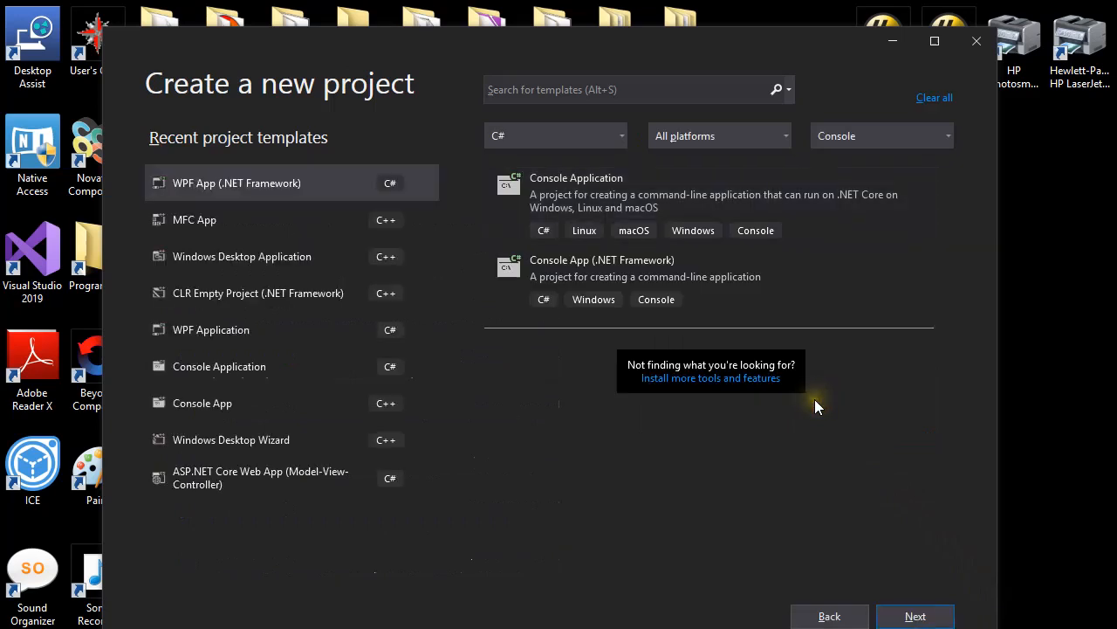
mouse_move(817, 405)
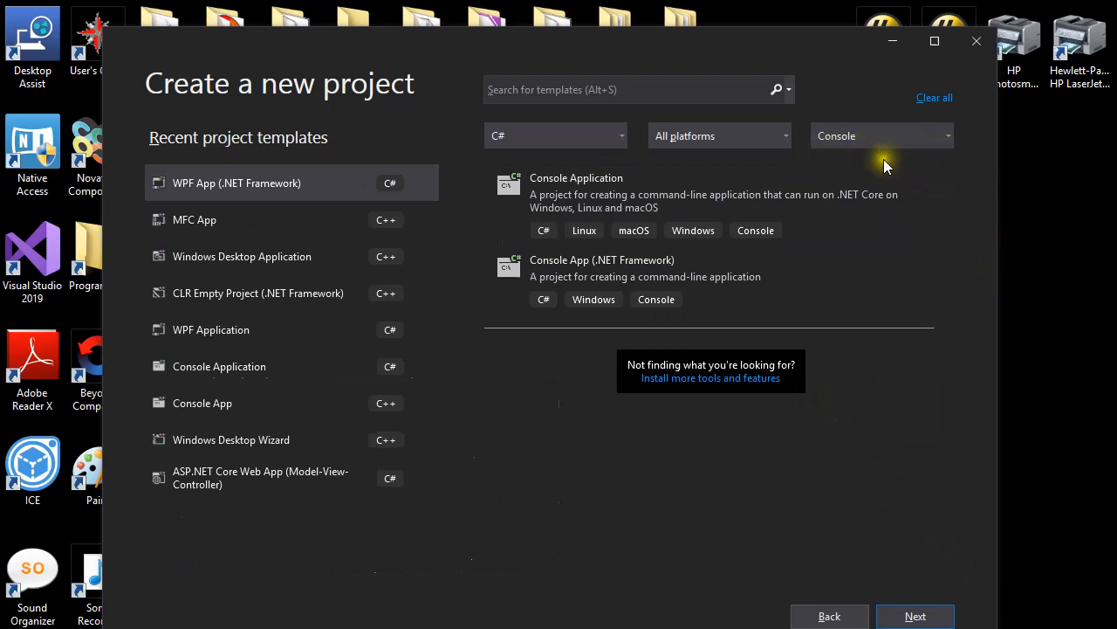
mouse_move(889, 168)
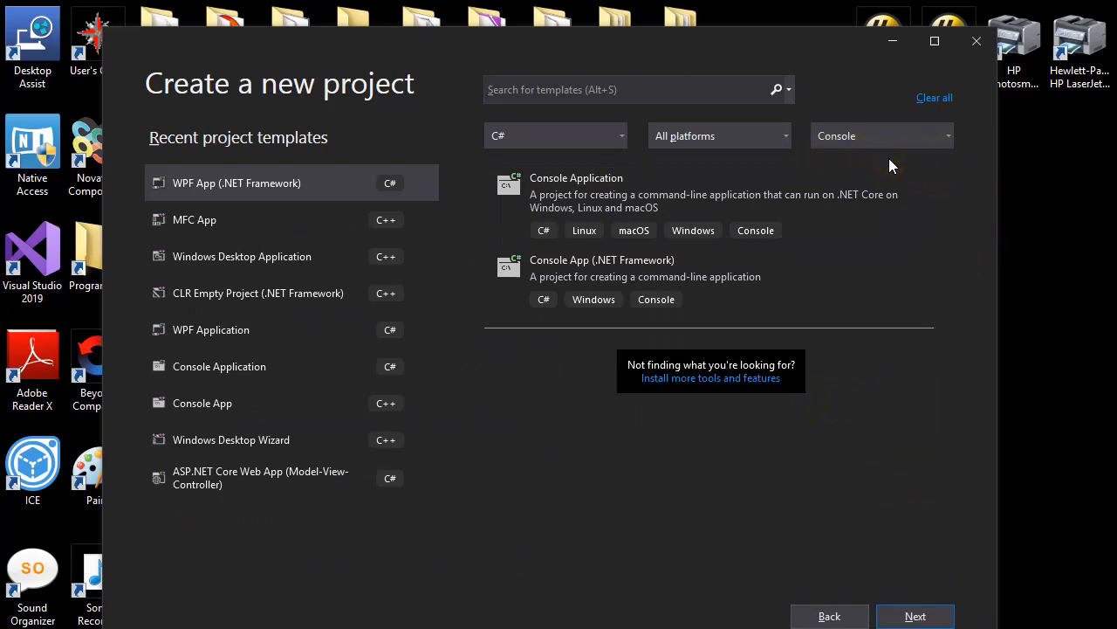
mouse_move(873, 188)
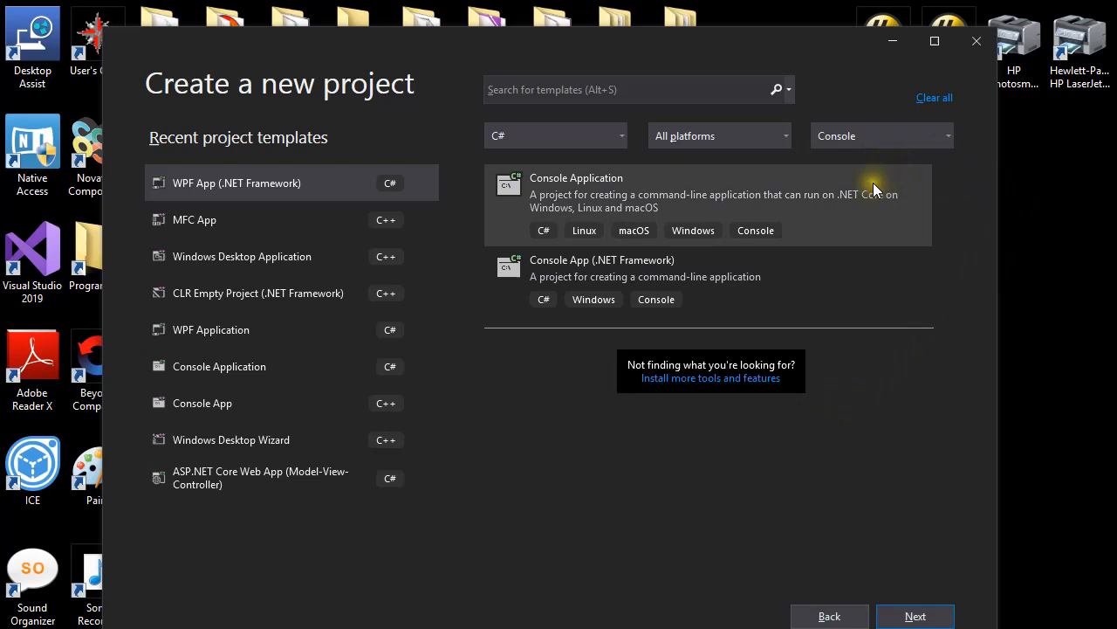
mouse_move(864, 276)
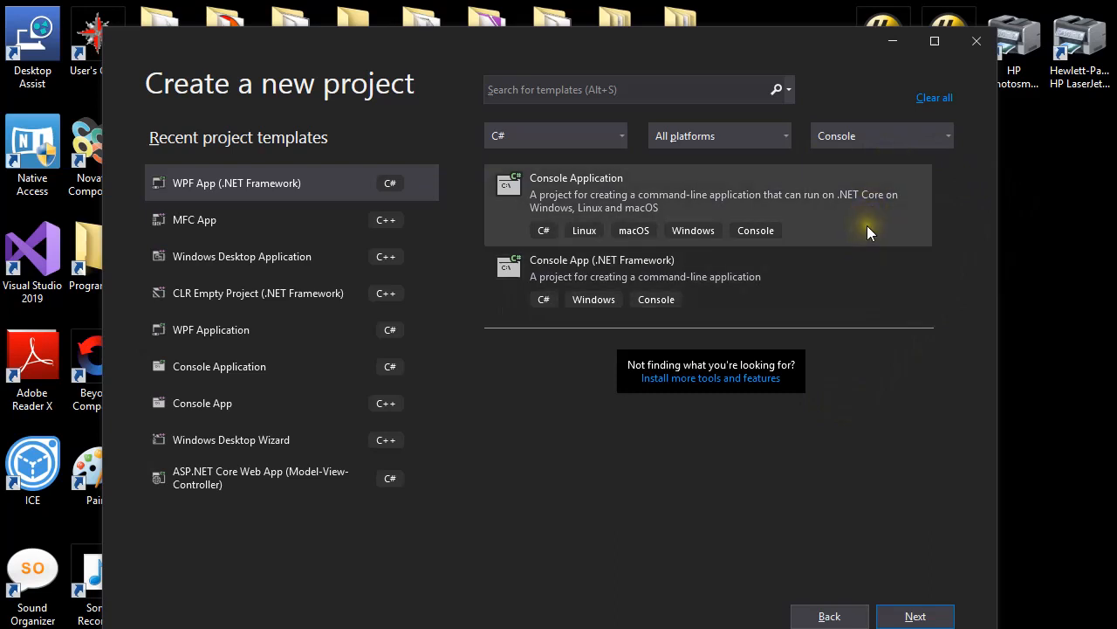
click(707, 206)
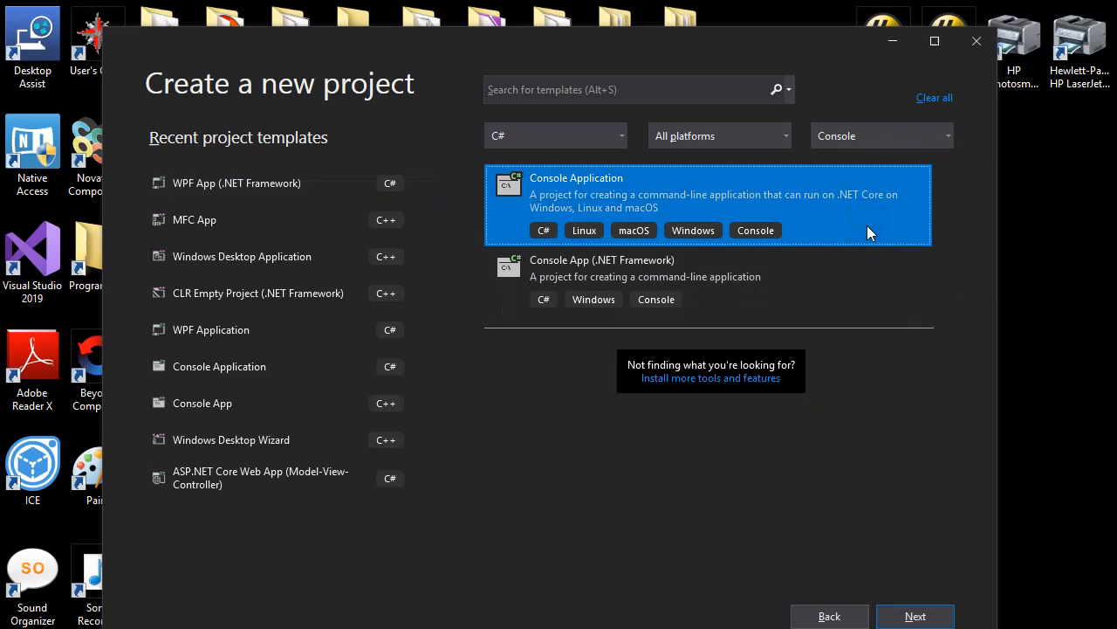
click(915, 614)
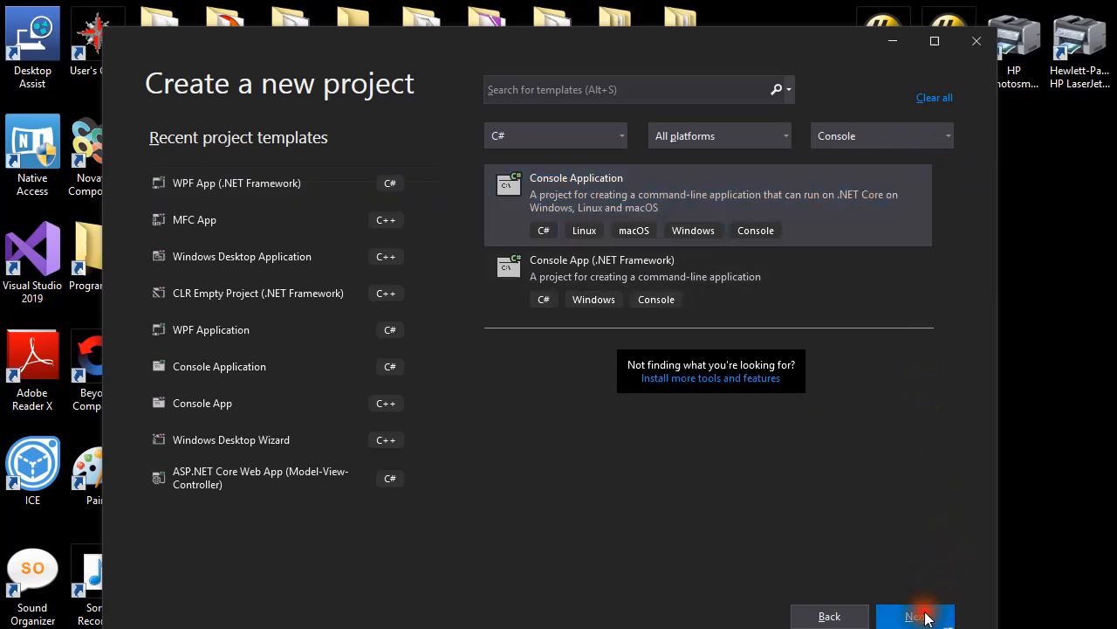
Name the project MidiDashboard, keep .NET Core 3.1 and create it.
click(915, 615)
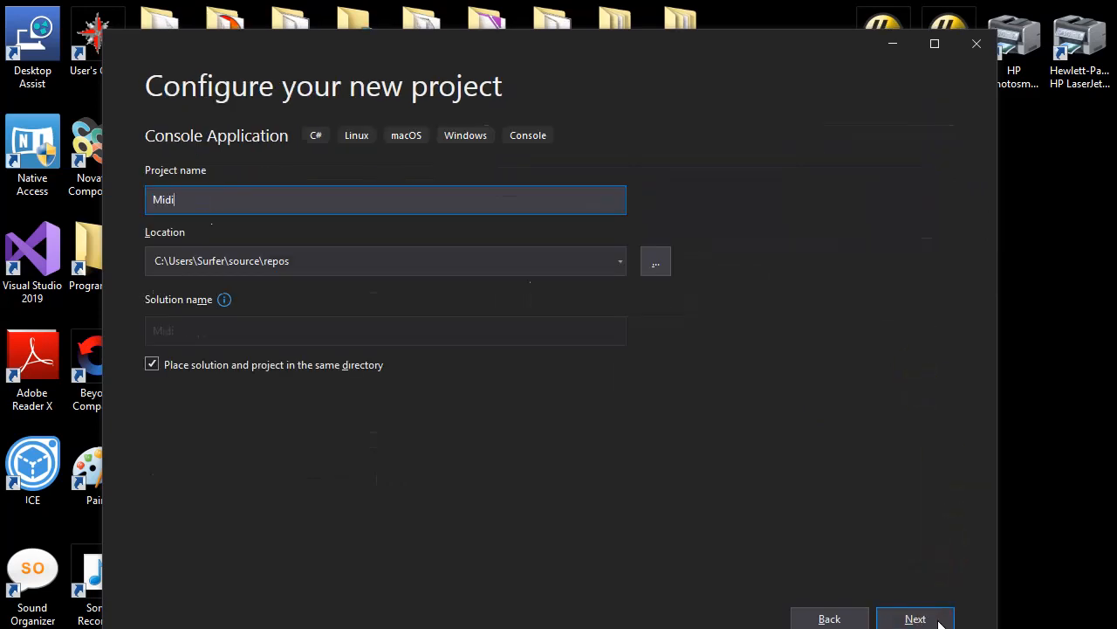
text(Dashb)
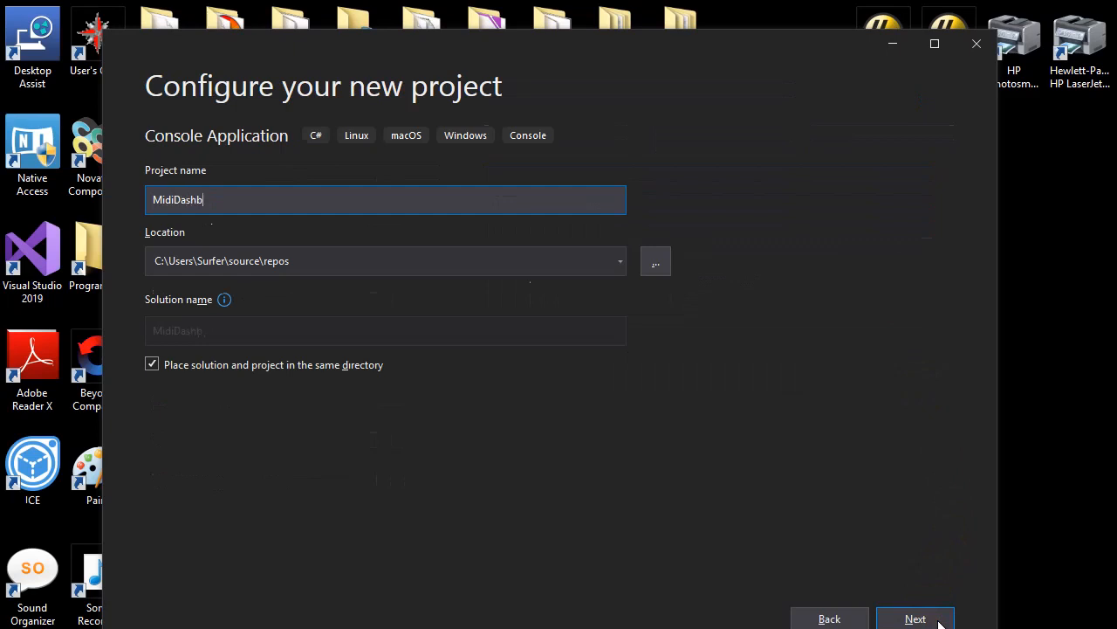
click(915, 618)
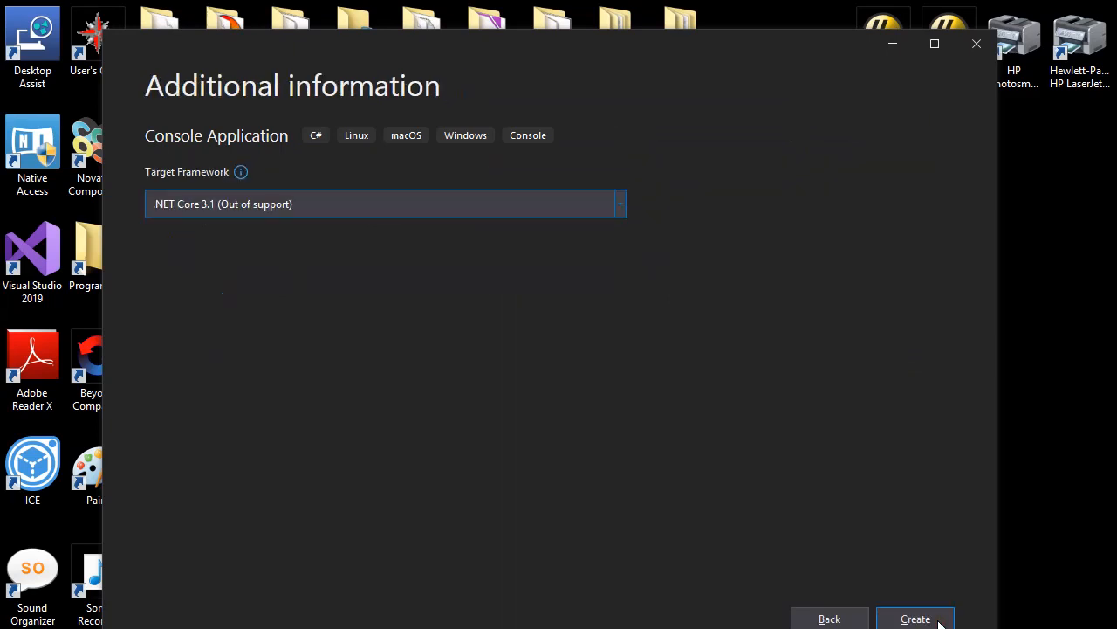
click(915, 618)
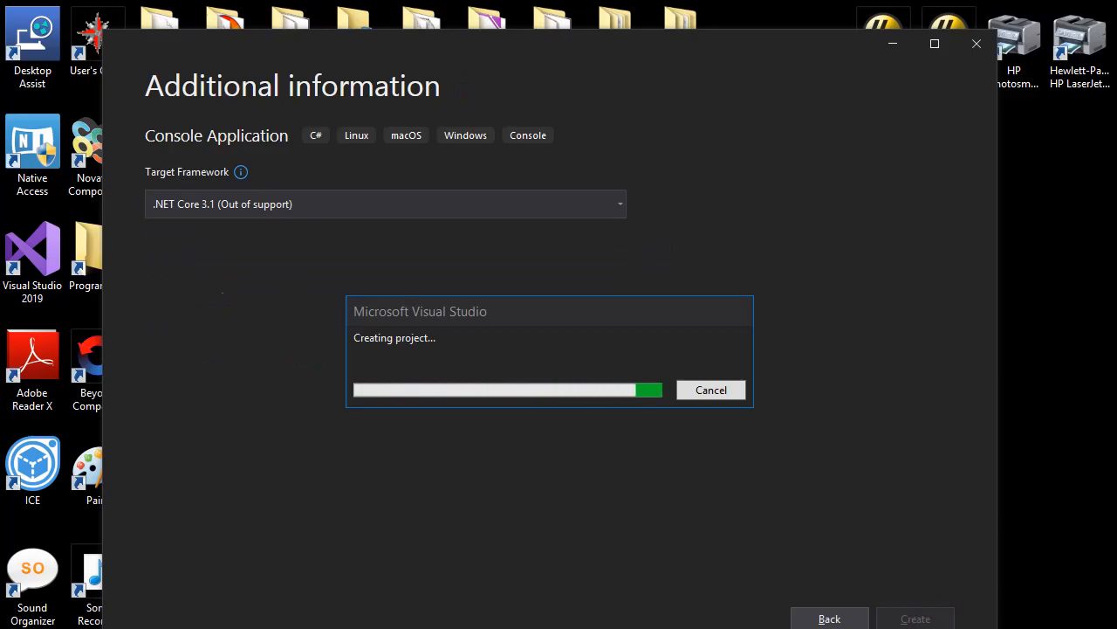
click(915, 618)
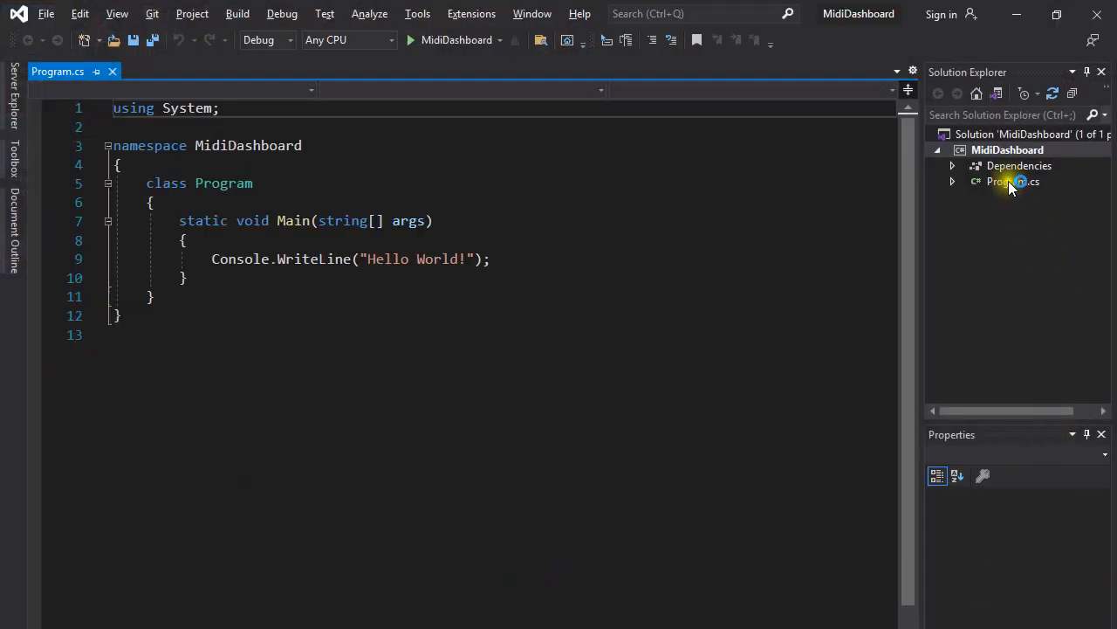
Bring up the file actions for Program.cs to reach the MidiDevice code.
right_click(1012, 179)
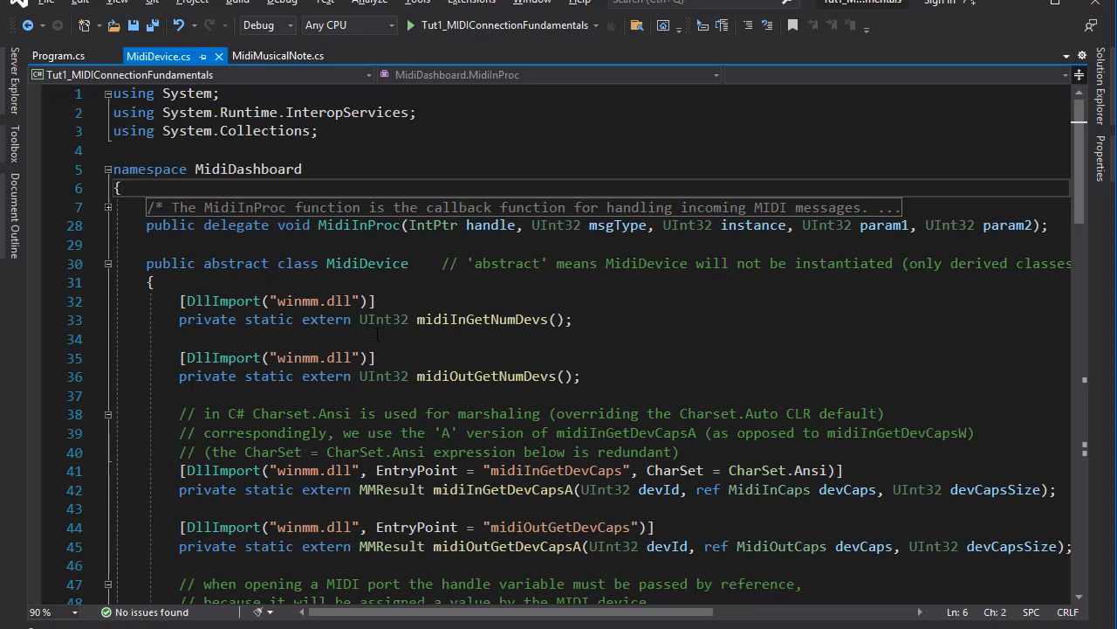
mouse_move(316, 290)
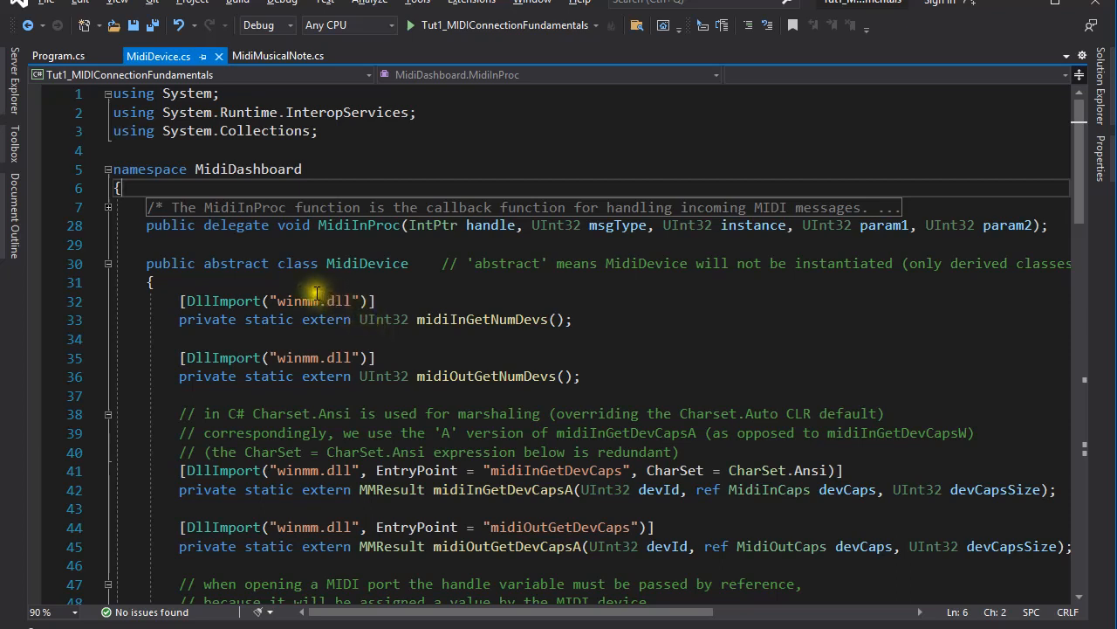
mouse_move(262, 310)
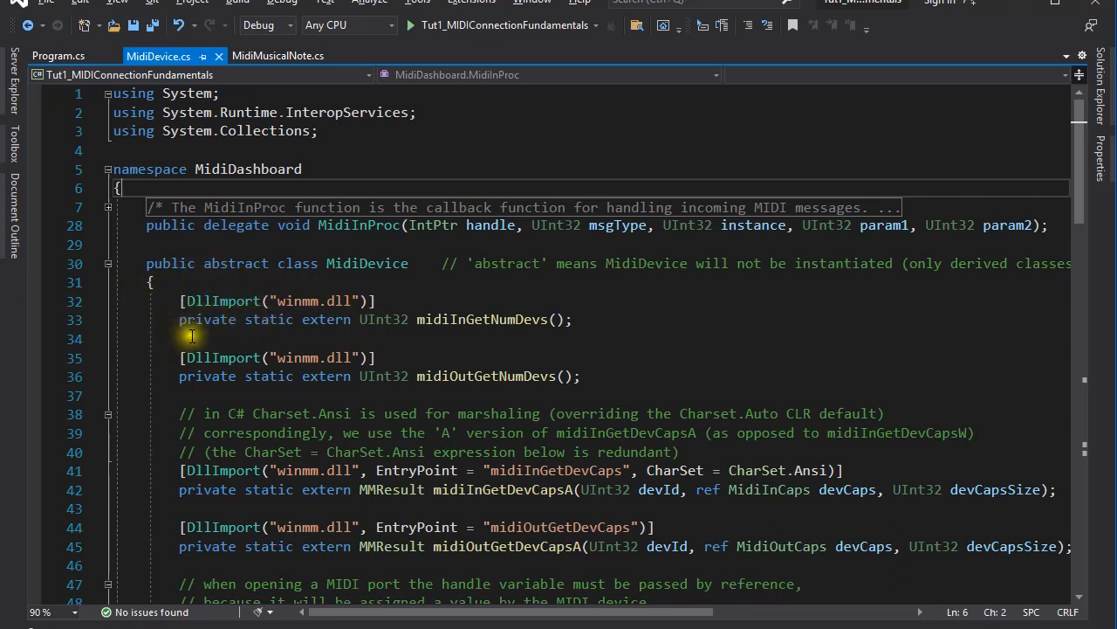
mouse_move(182, 384)
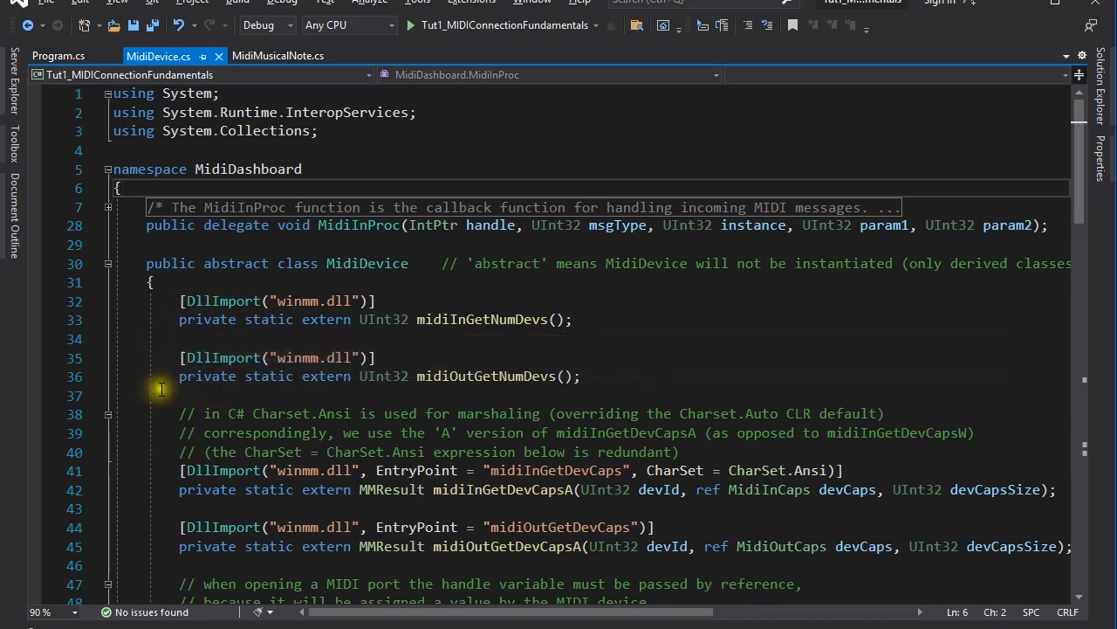
mouse_move(161, 424)
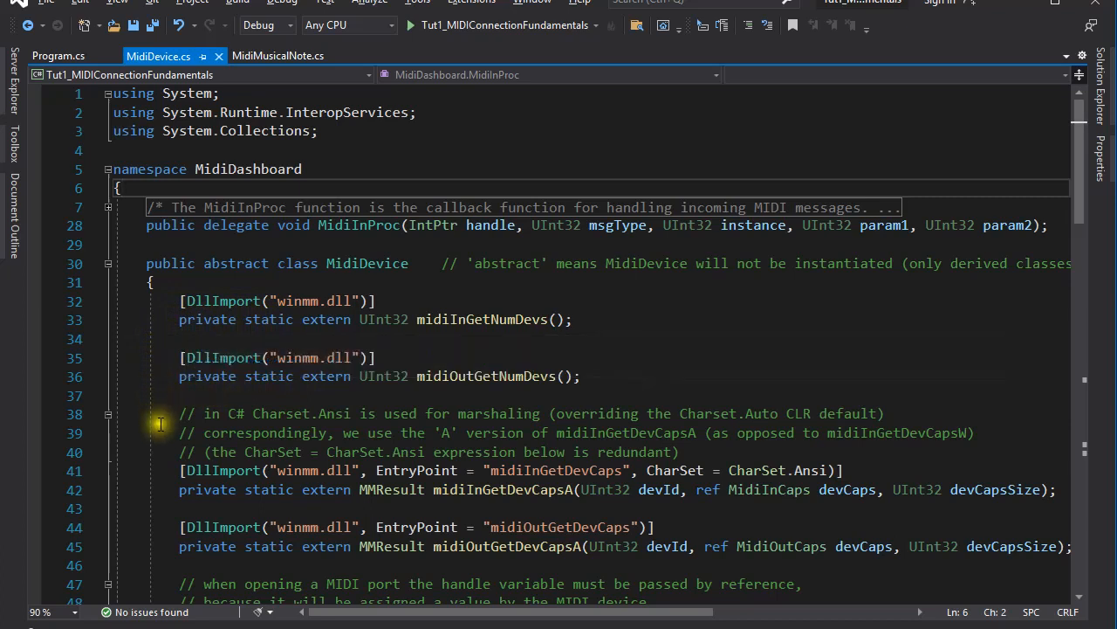
mouse_move(147, 457)
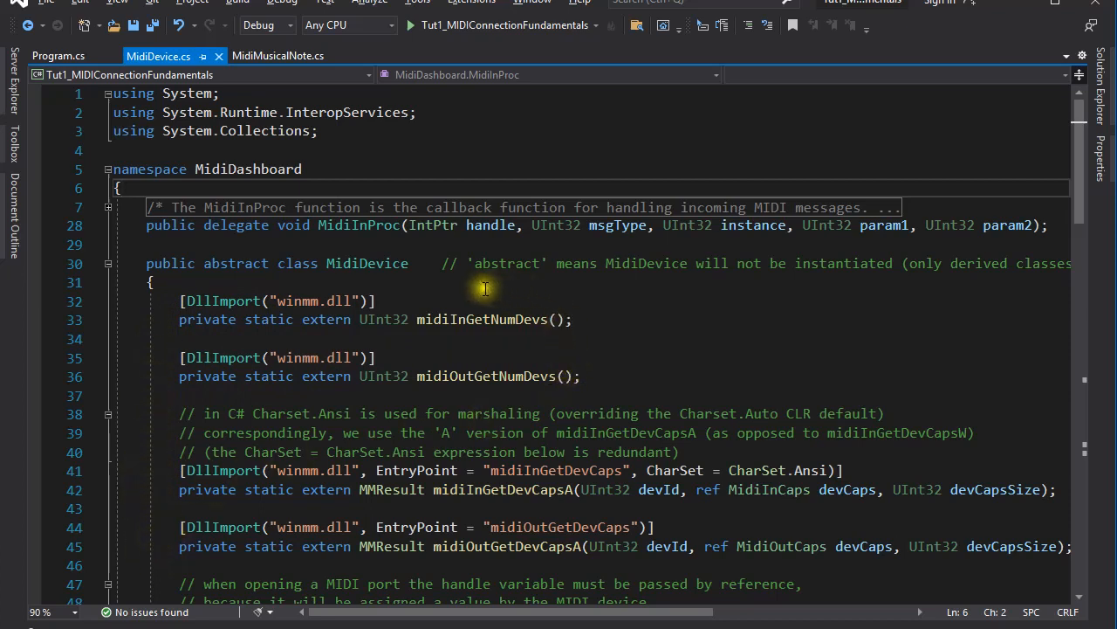
mouse_move(673, 345)
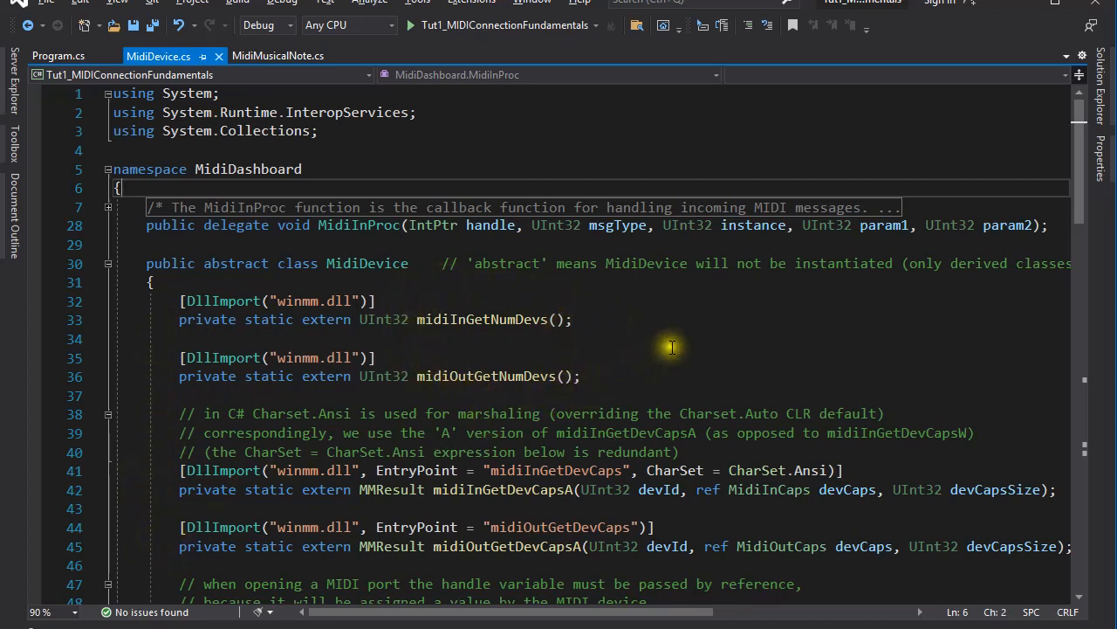
mouse_move(672, 348)
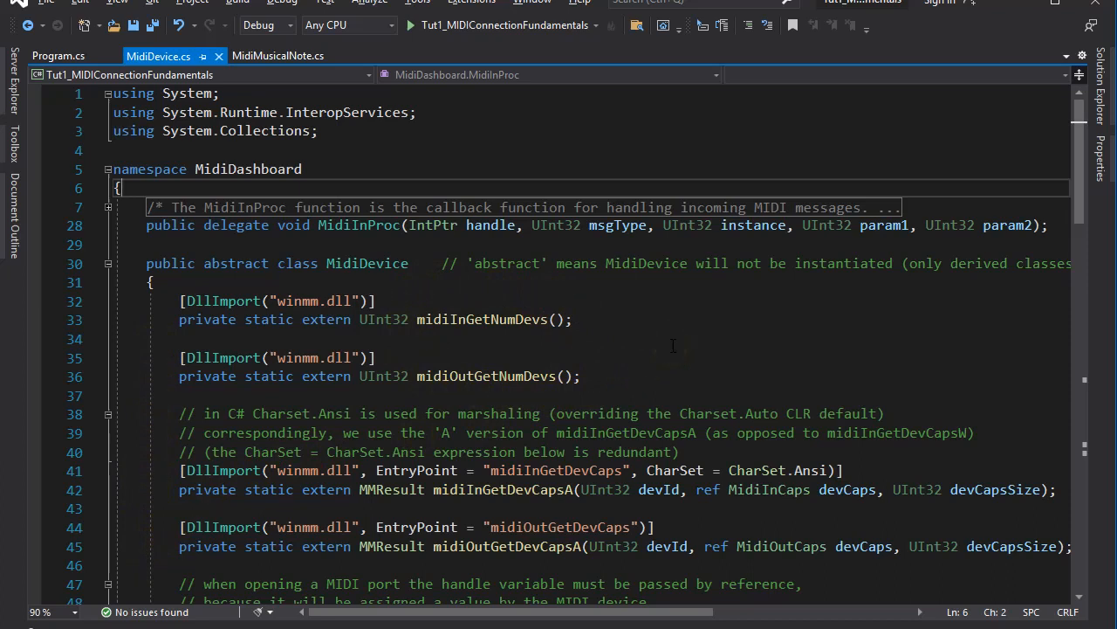
mouse_move(701, 524)
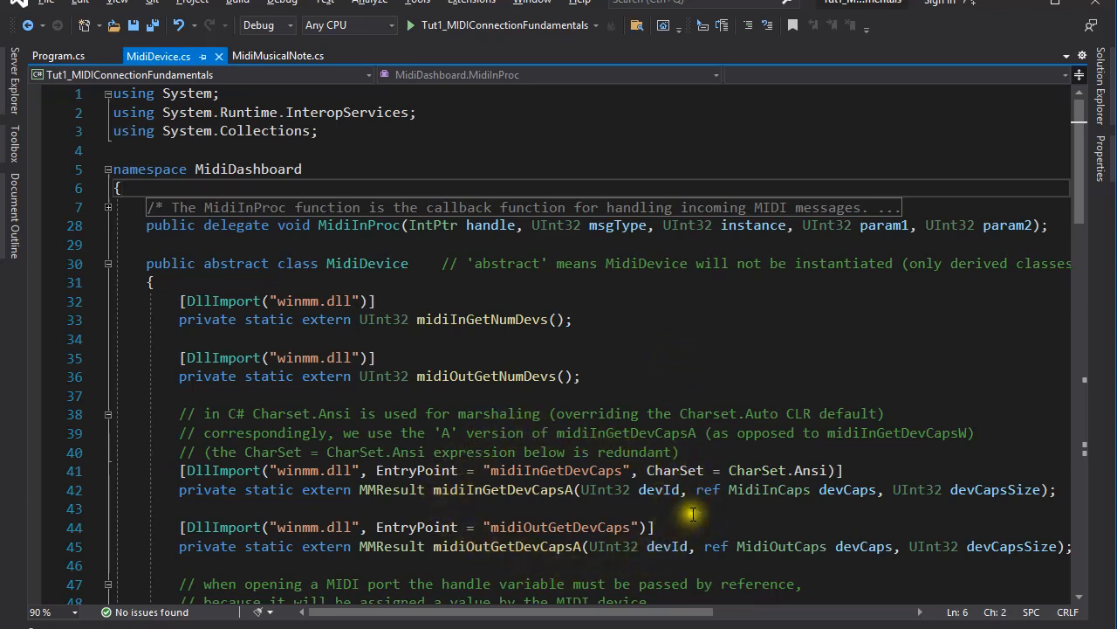
mouse_move(1028, 323)
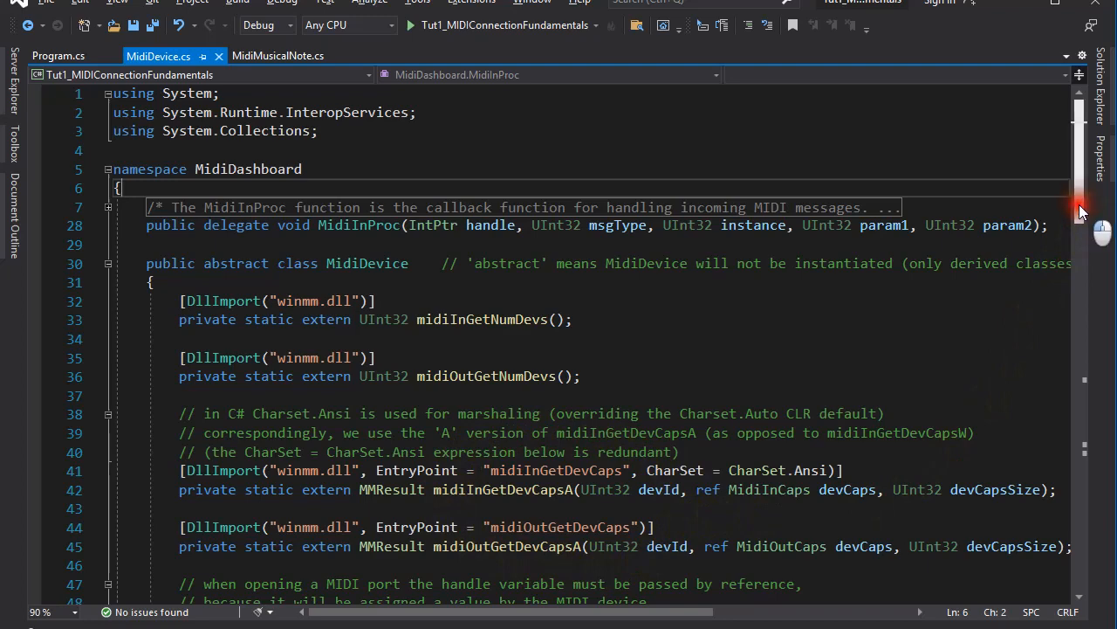
scroll(down, 3)
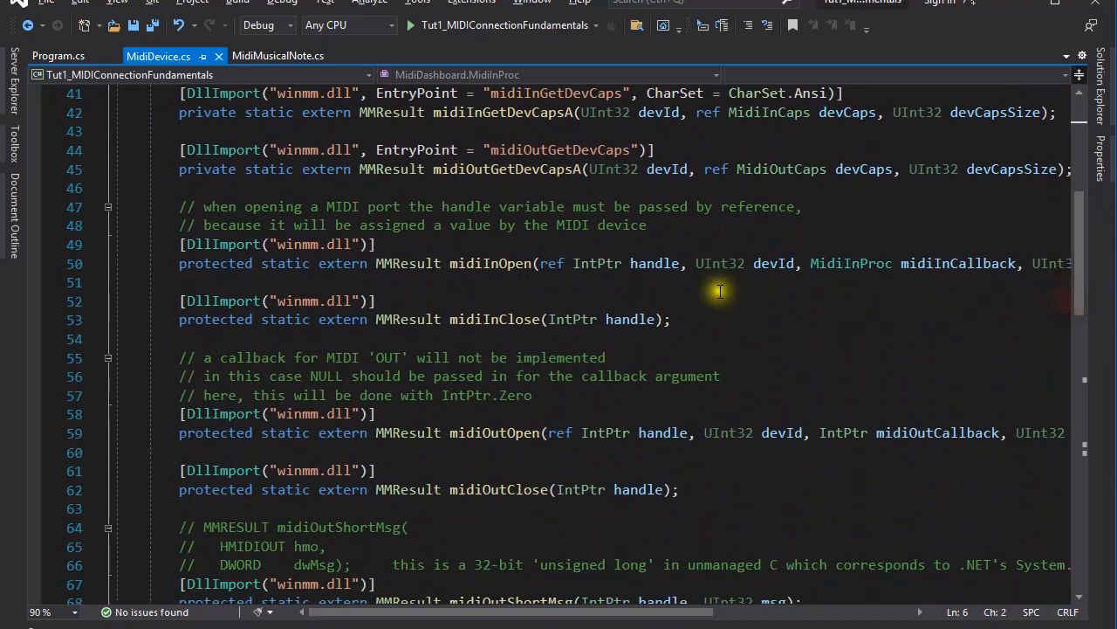
mouse_move(730, 339)
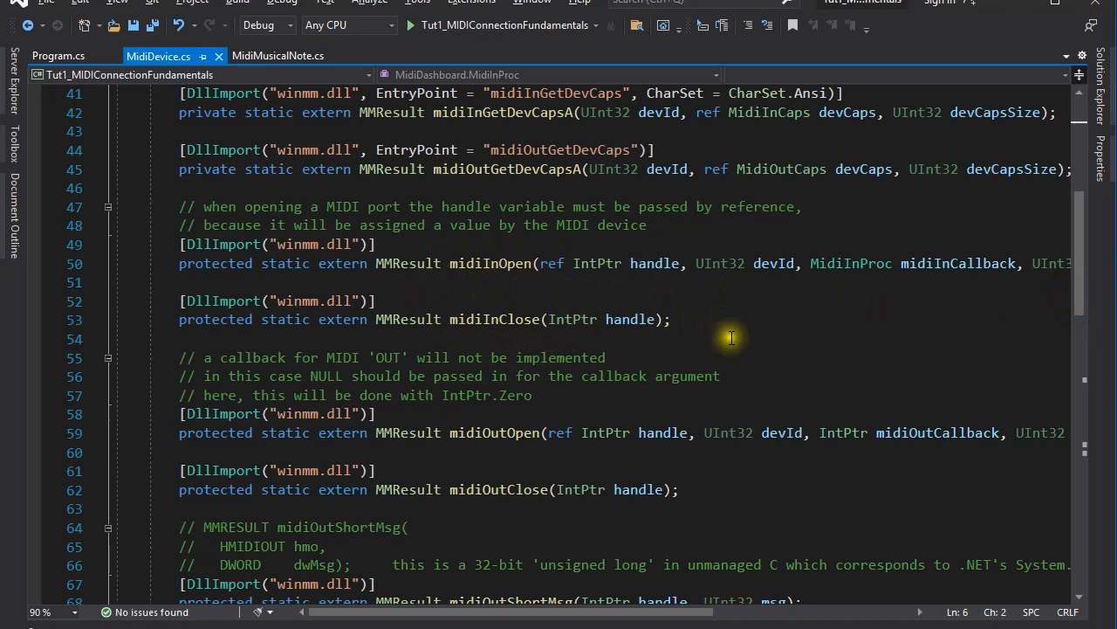
mouse_move(740, 341)
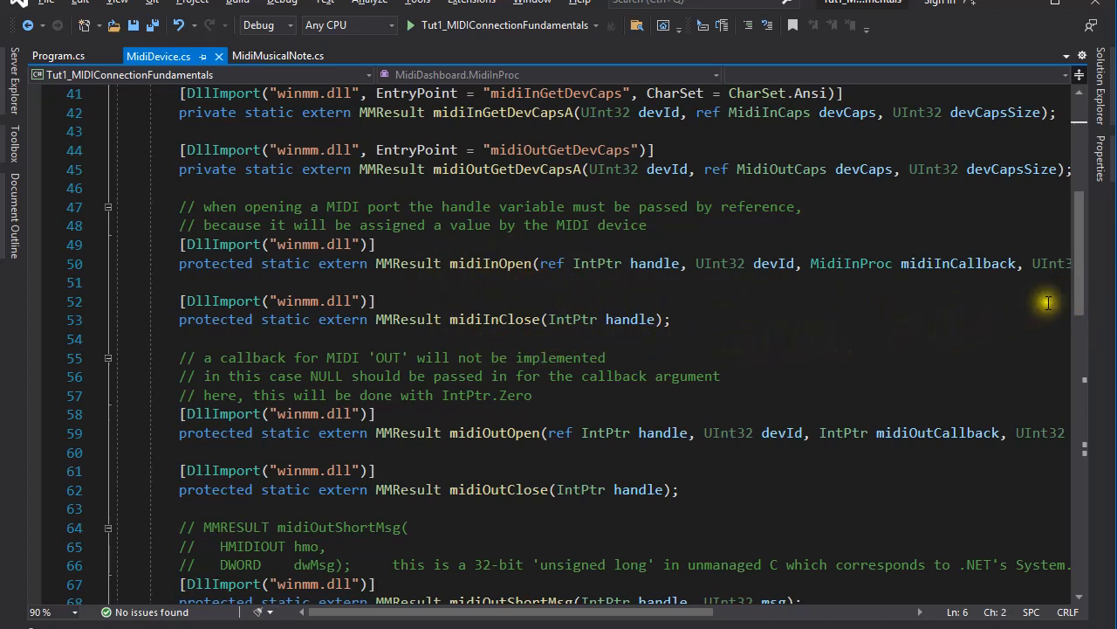
scroll(down, 3)
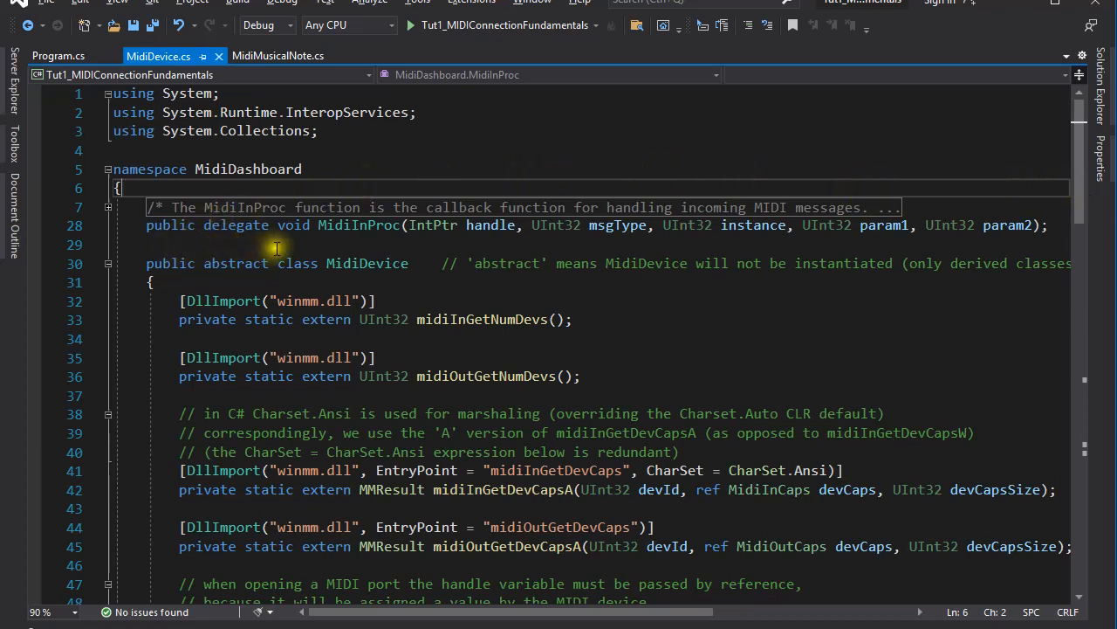
mouse_move(304, 248)
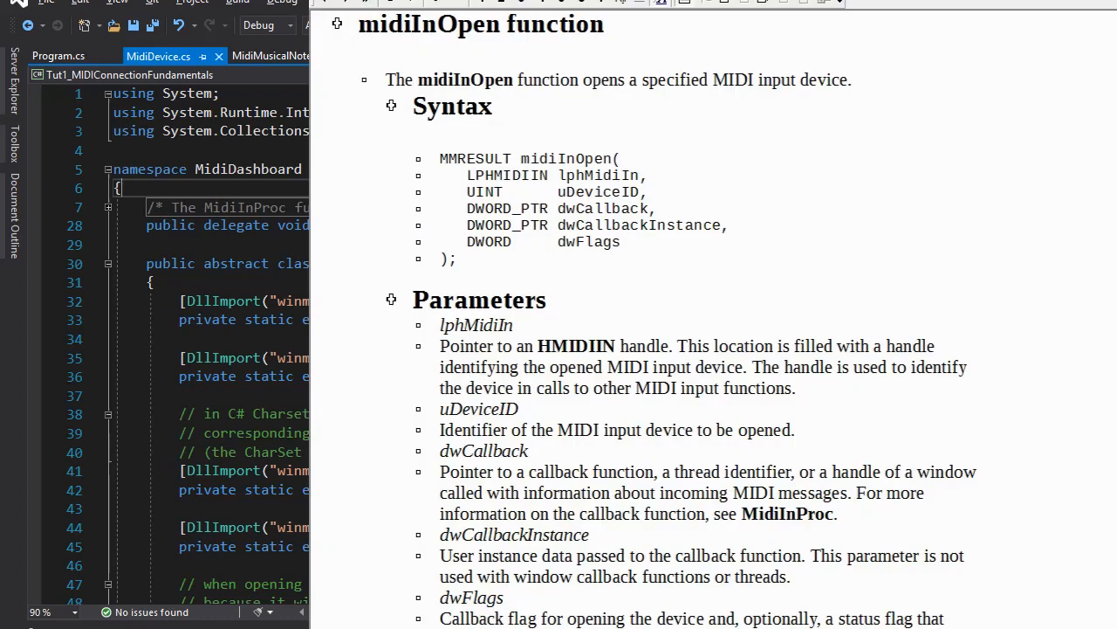
Scroll the midiInOpen reference down to its Parameters and flags table.
scroll(down, 3)
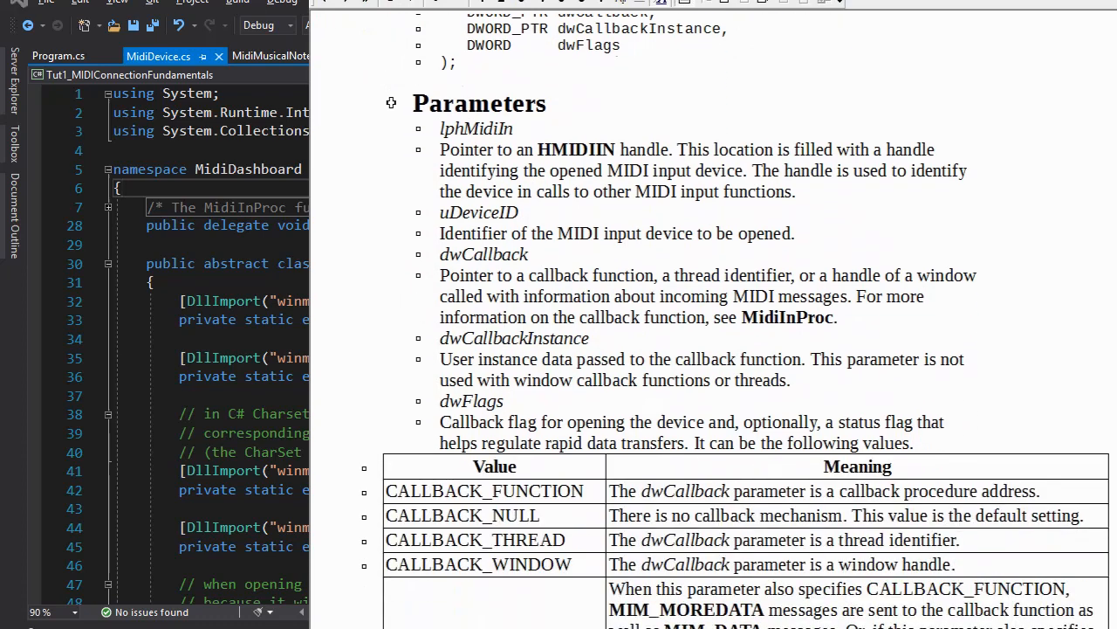
scroll(down, 3)
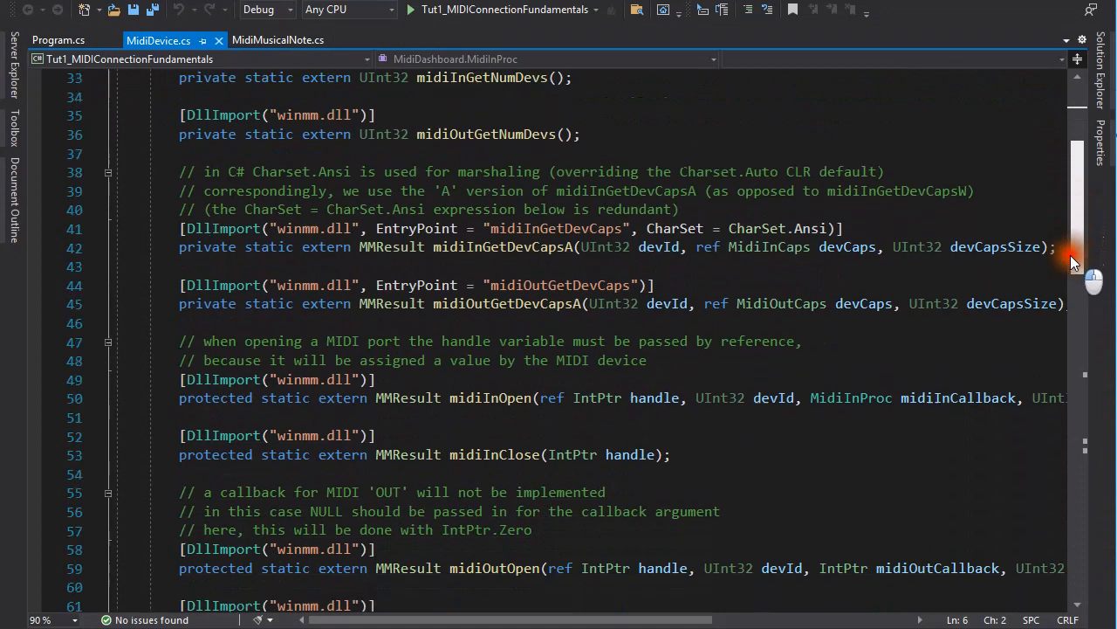
scroll(down, 3)
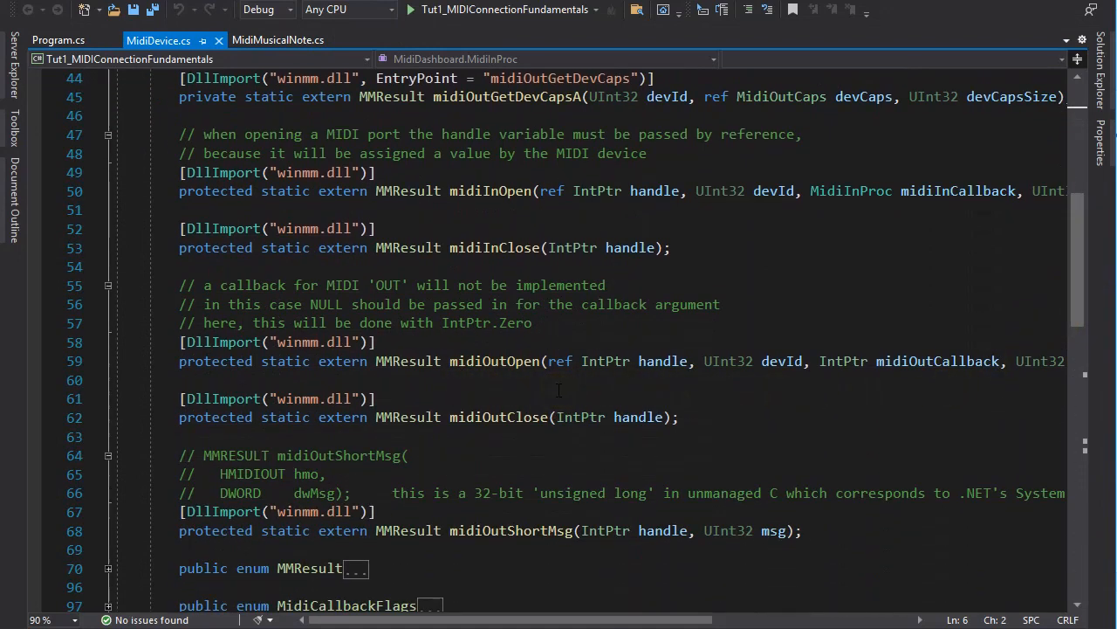
mouse_move(630, 352)
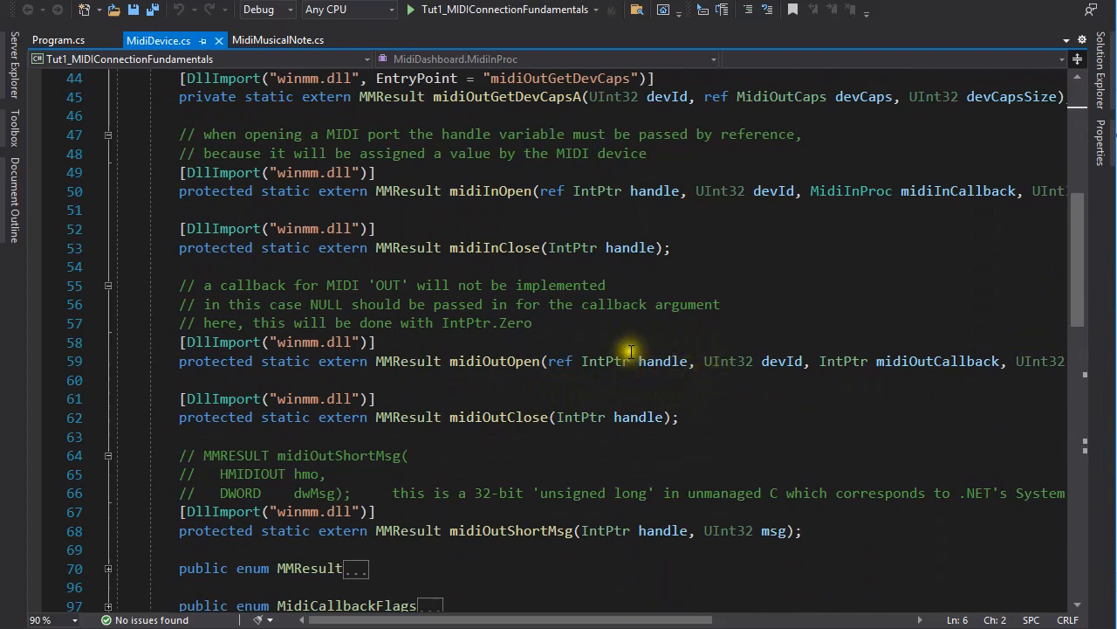
mouse_move(660, 384)
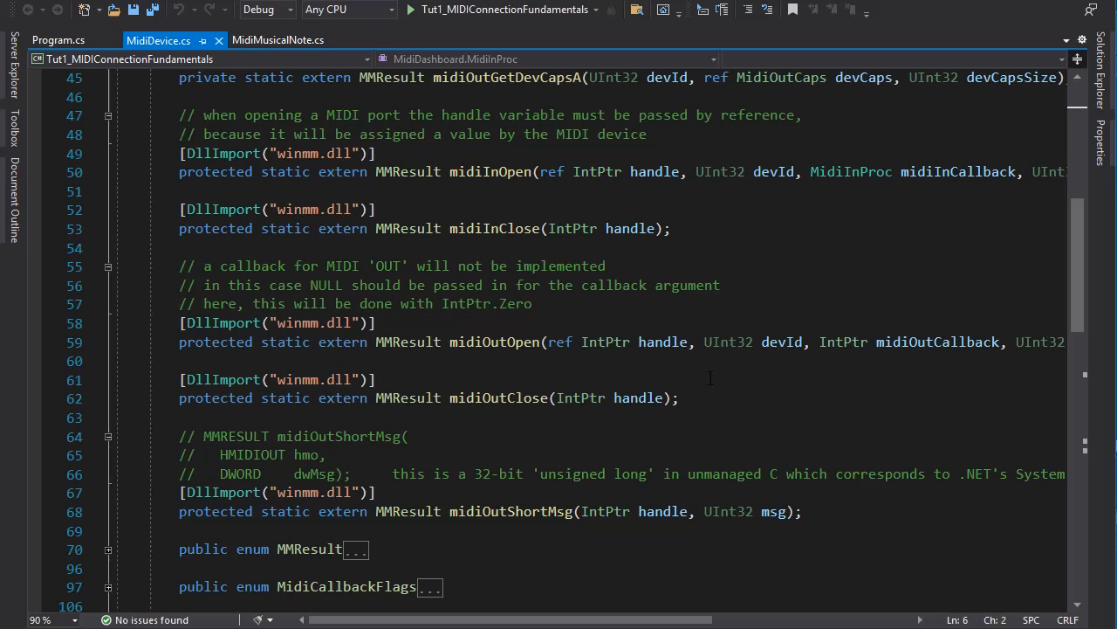
mouse_move(1039, 321)
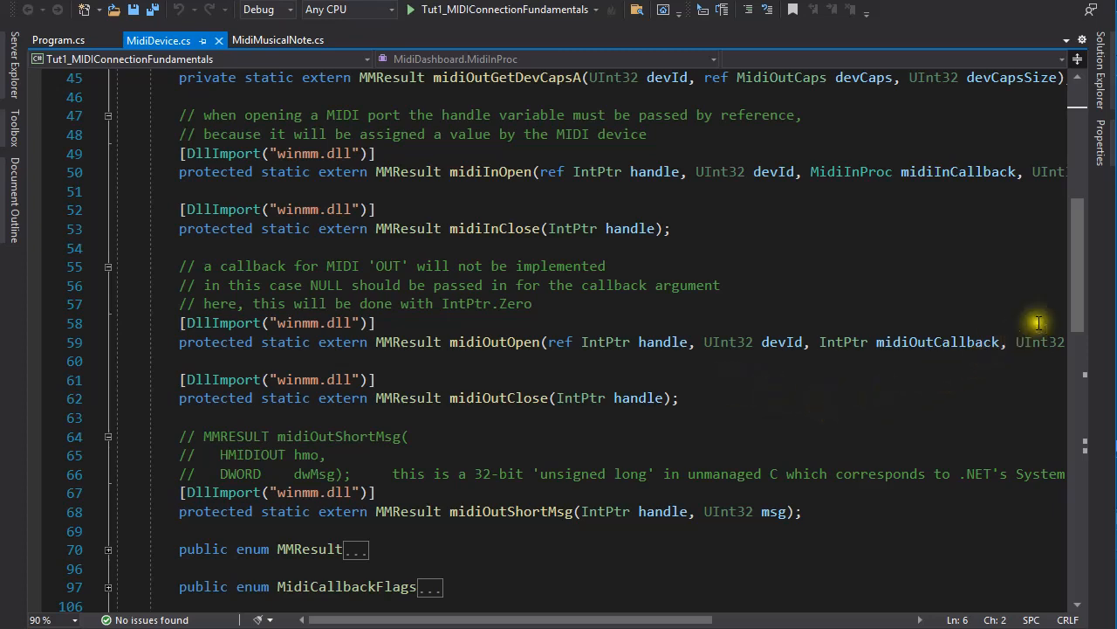
scroll(down, 3)
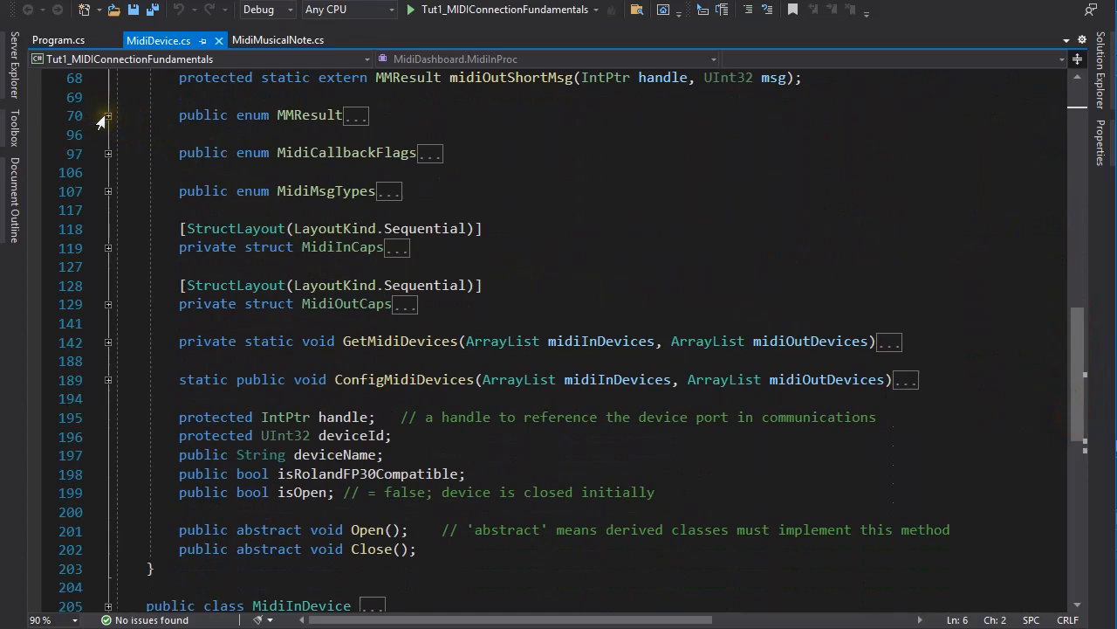
Peek at the MMResult error codes, then collapse MMResult and MidiCallbackFlags.
click(107, 115)
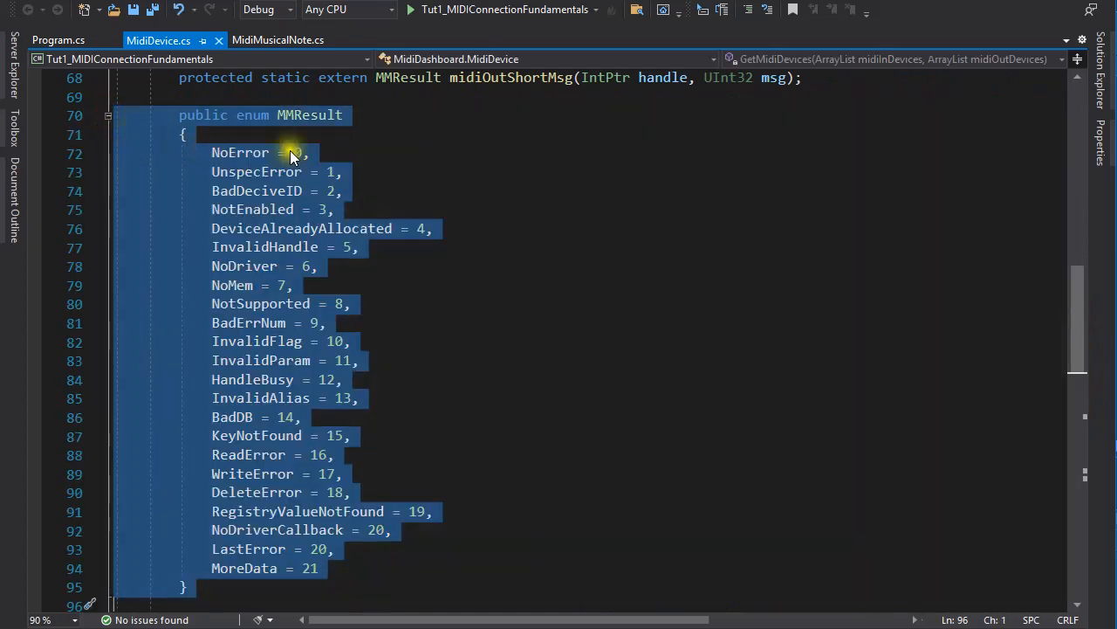
click(311, 154)
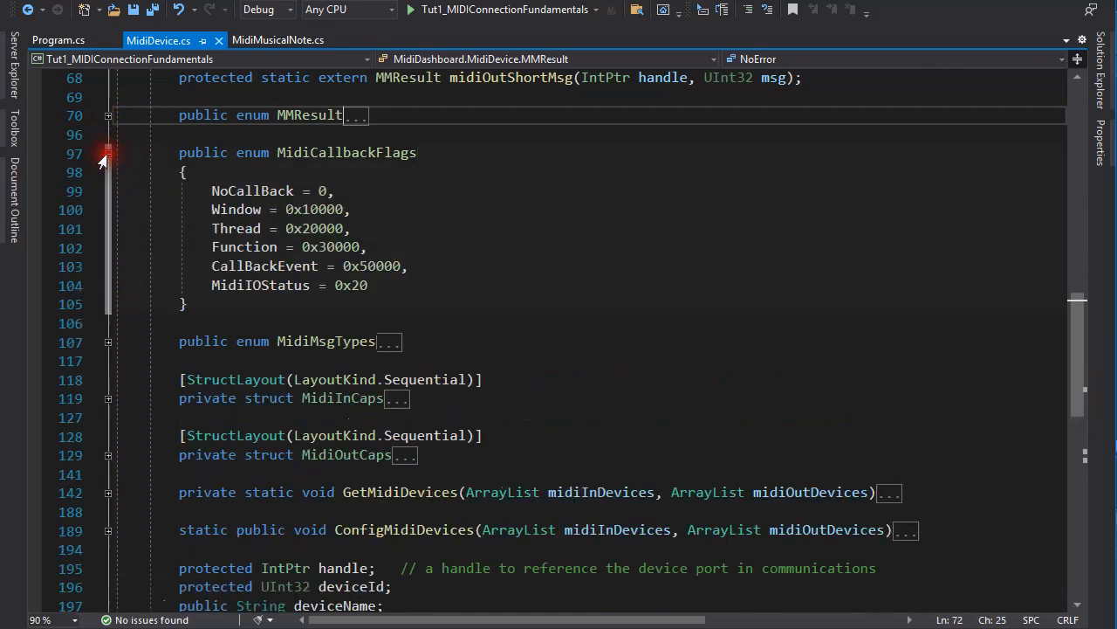
click(109, 153)
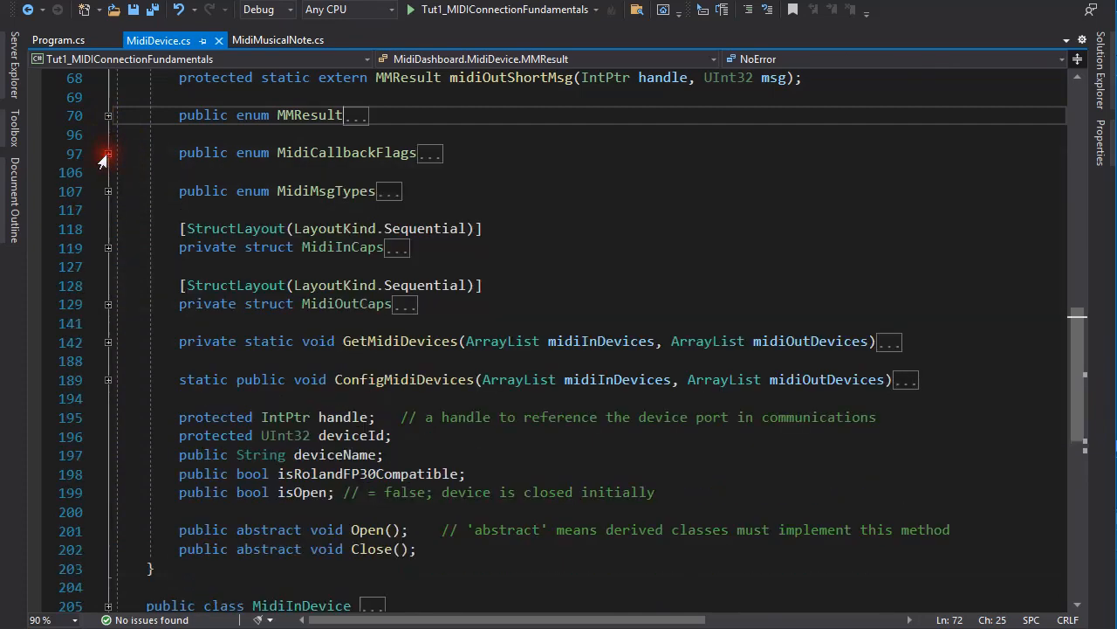
Expand the MidiMsgTypes enum and the MidiInCaps struct to show their members.
click(109, 190)
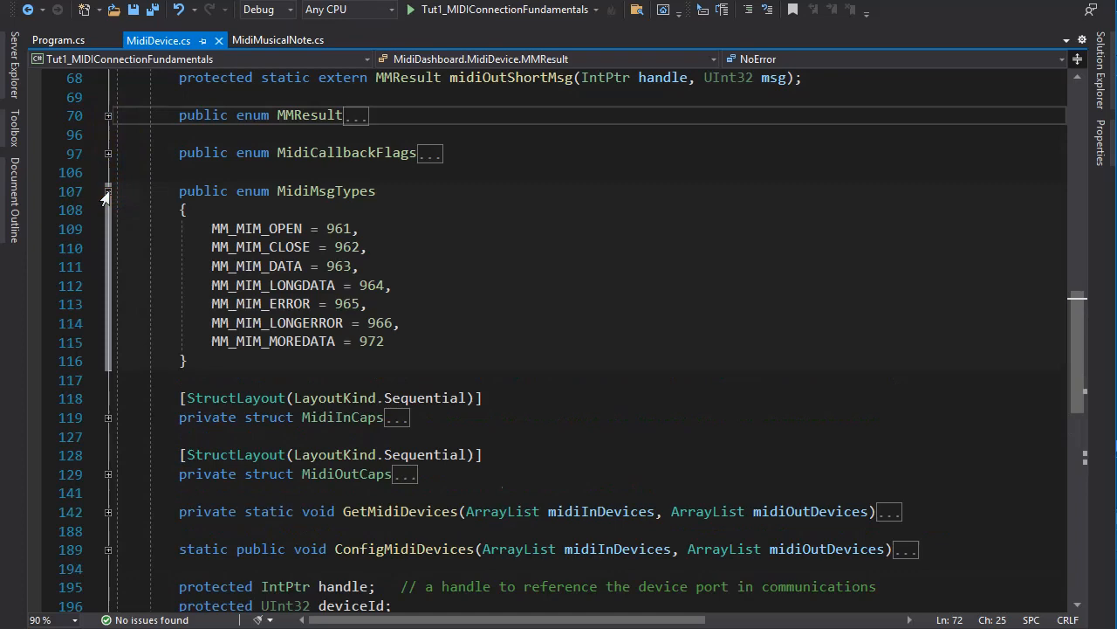
mouse_move(1093, 365)
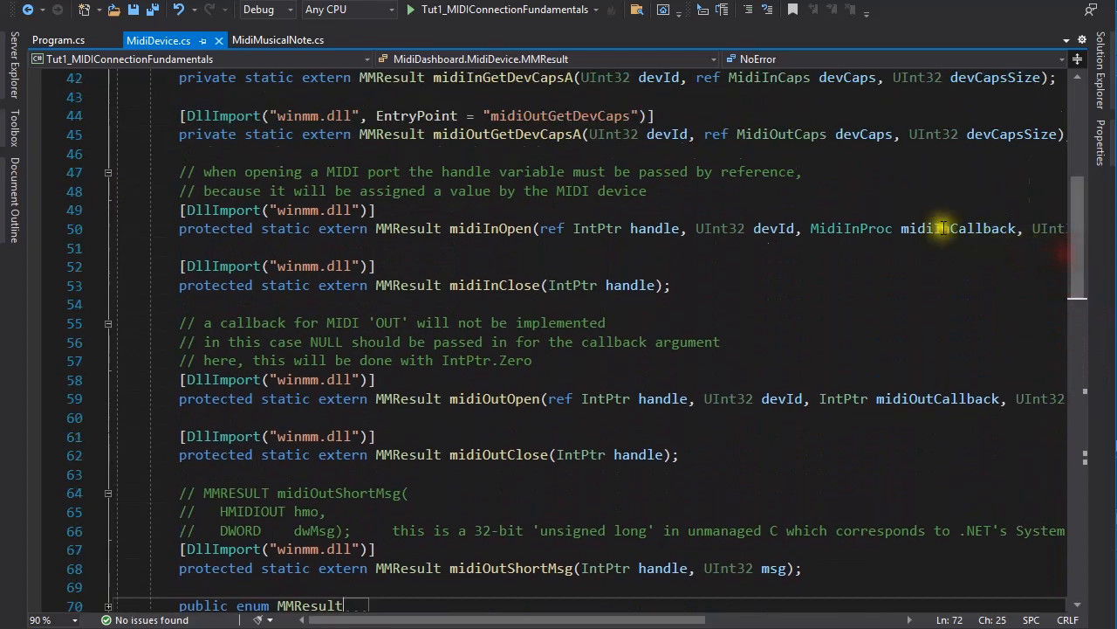
mouse_move(922, 144)
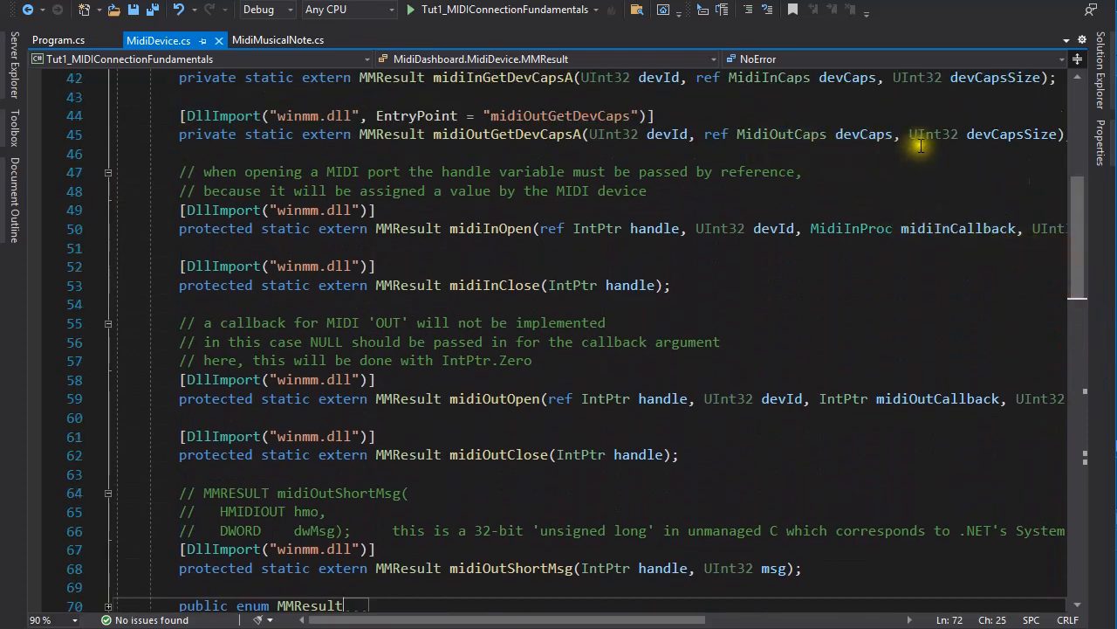
mouse_move(873, 153)
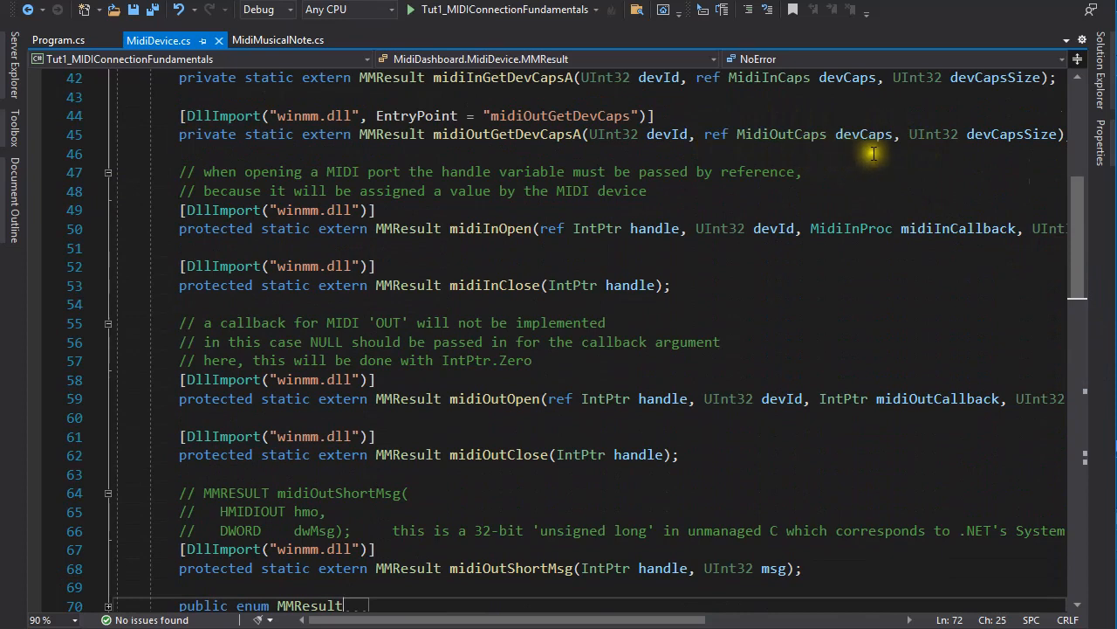
scroll(down, 3)
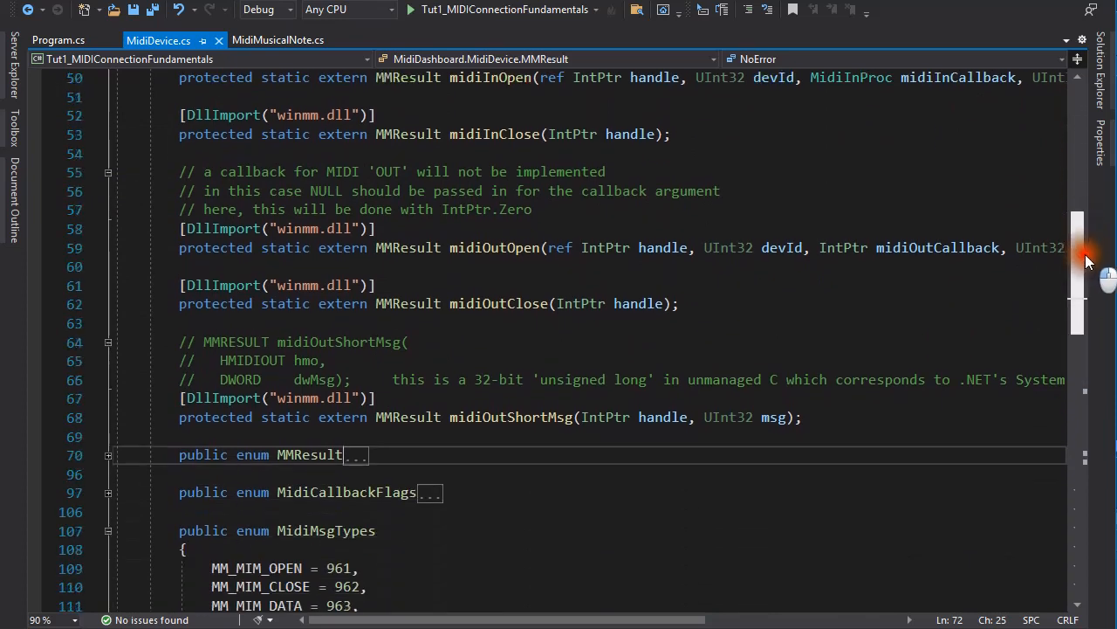
scroll(down, 3)
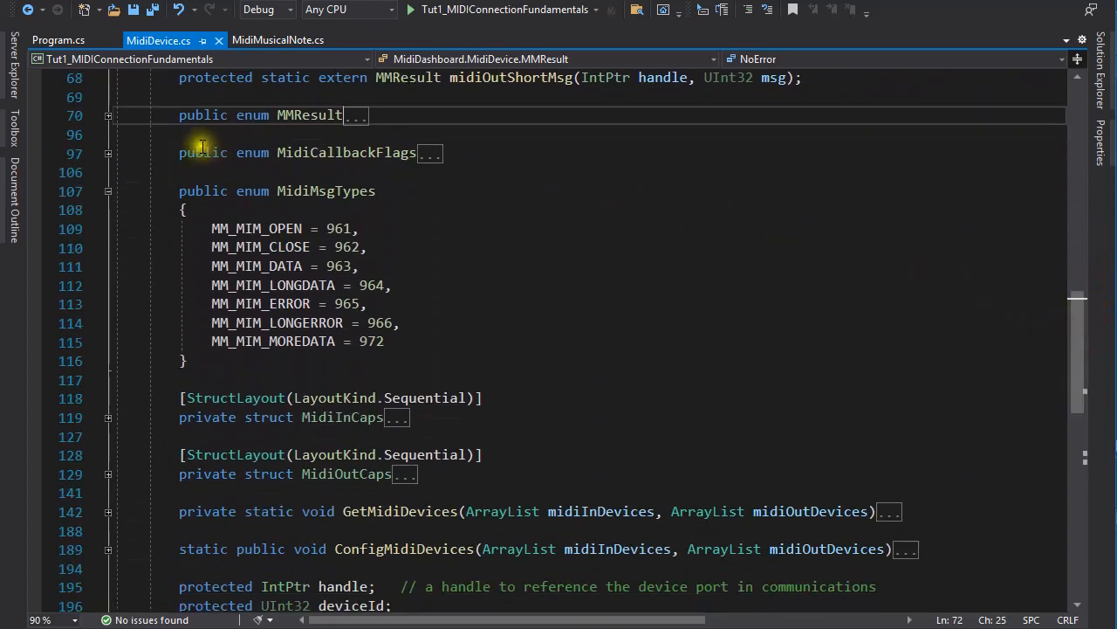
mouse_move(103, 426)
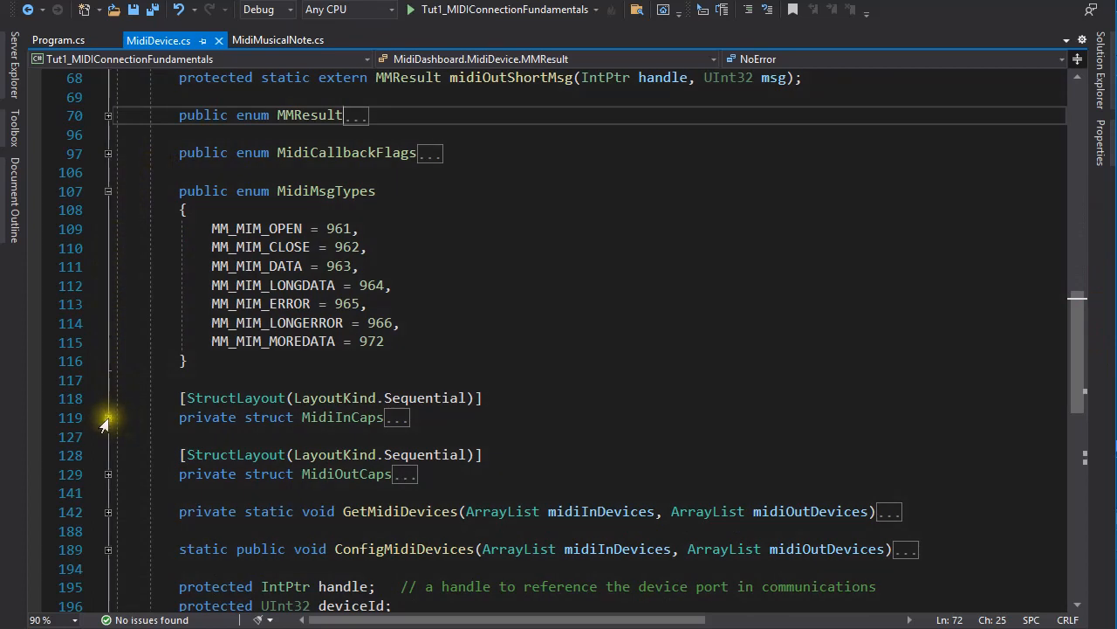
click(108, 417)
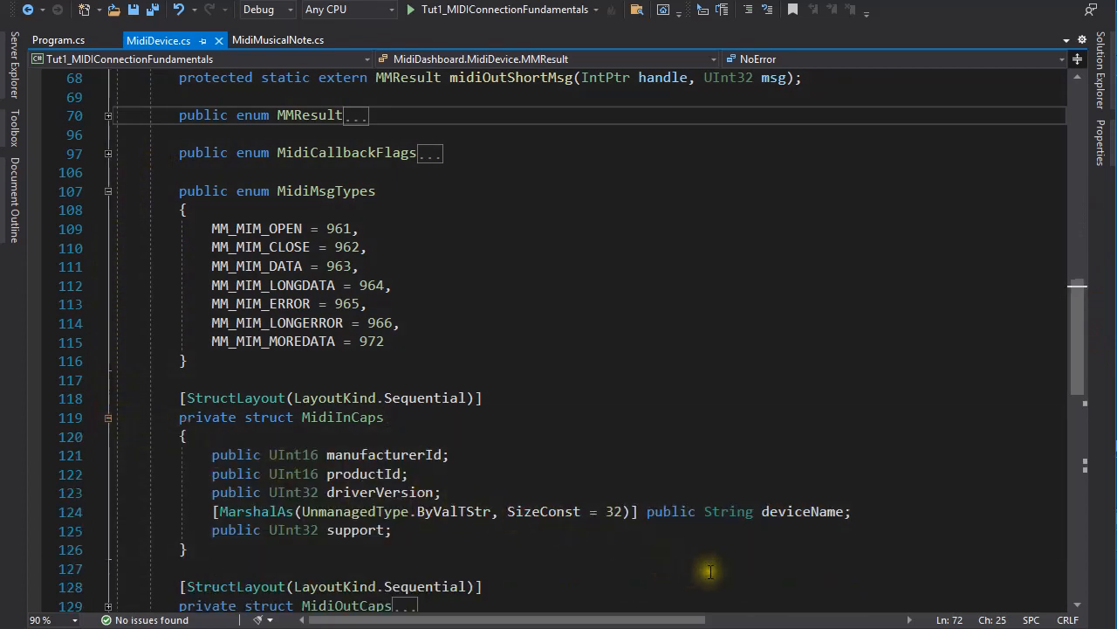
mouse_move(489, 537)
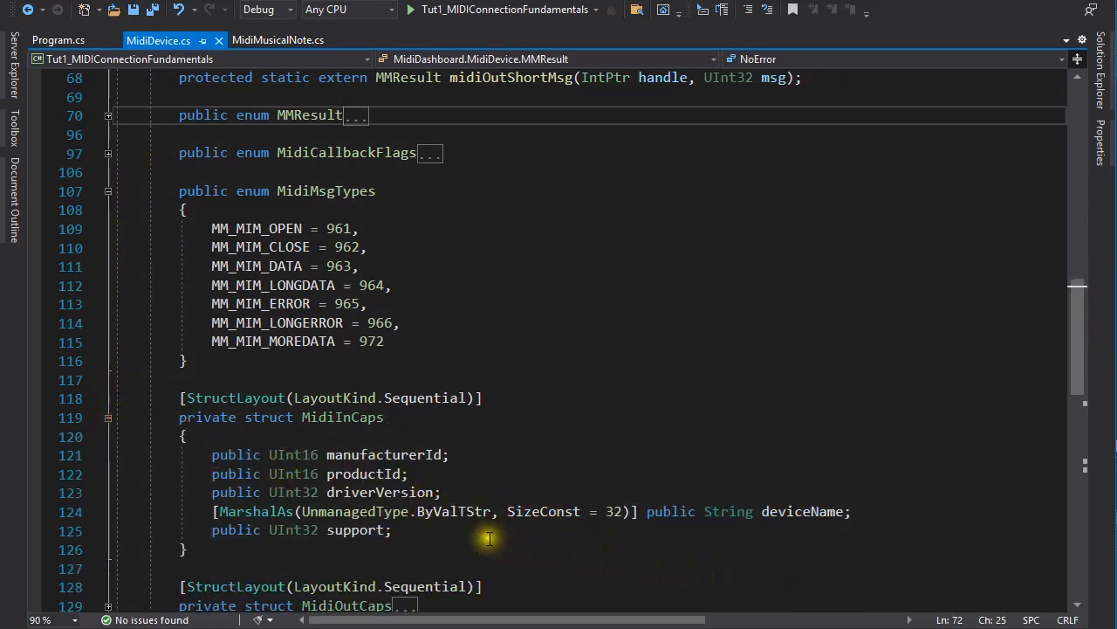
mouse_move(478, 534)
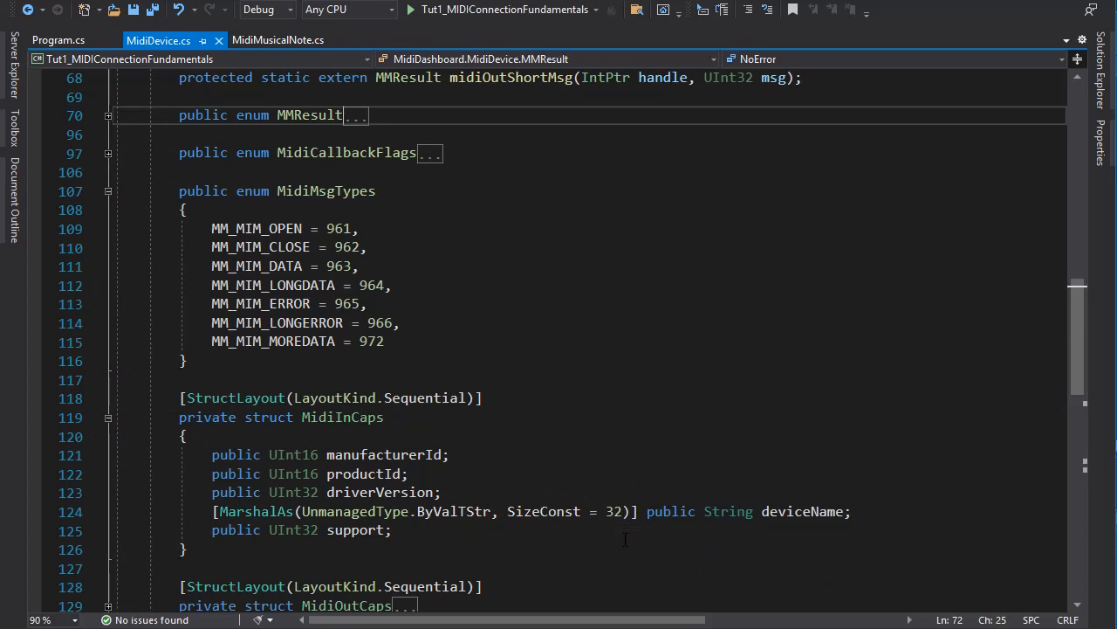
mouse_move(845, 541)
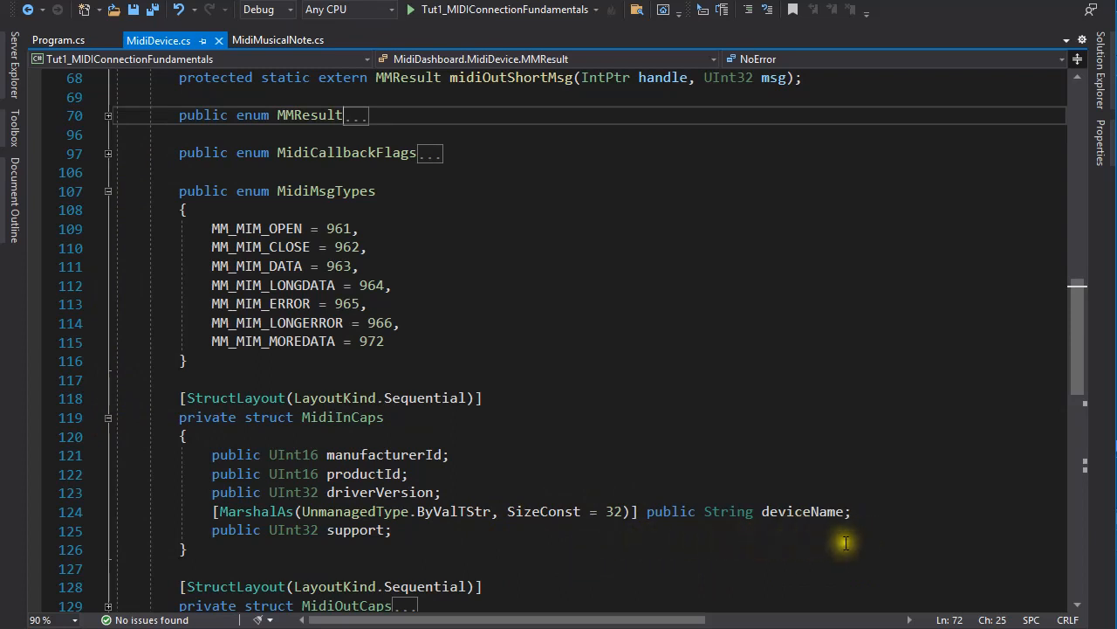
mouse_move(786, 541)
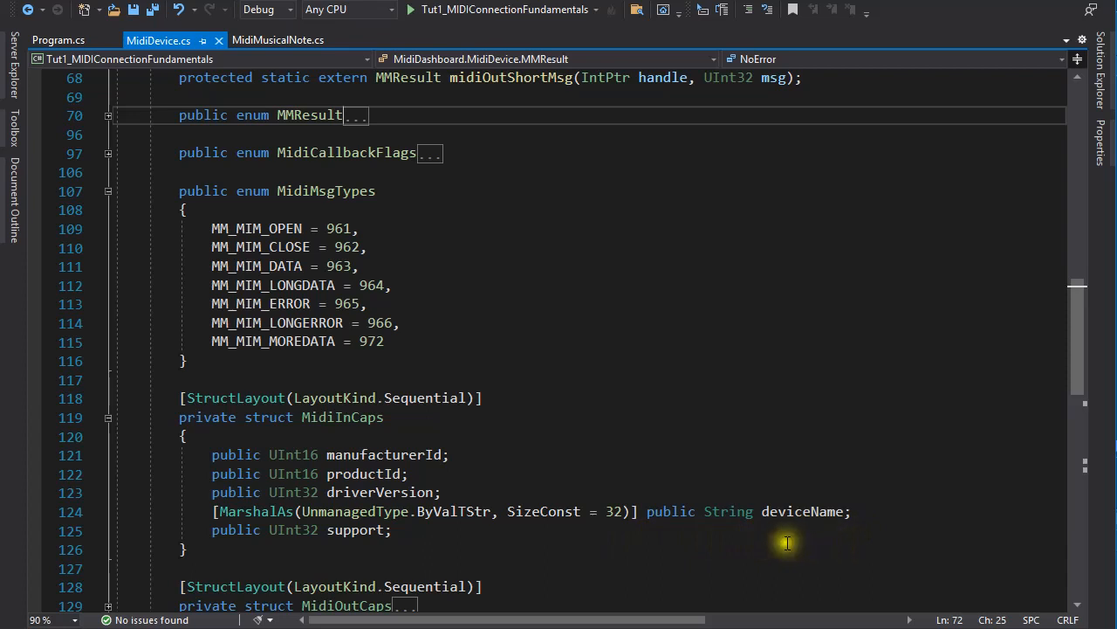
mouse_move(555, 531)
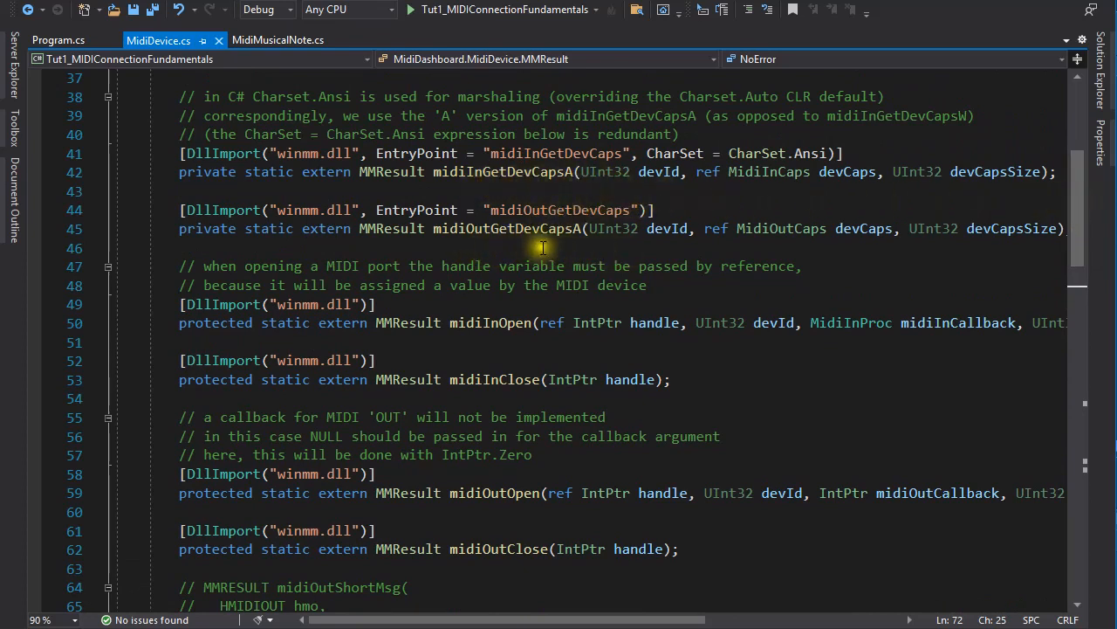
mouse_move(590, 248)
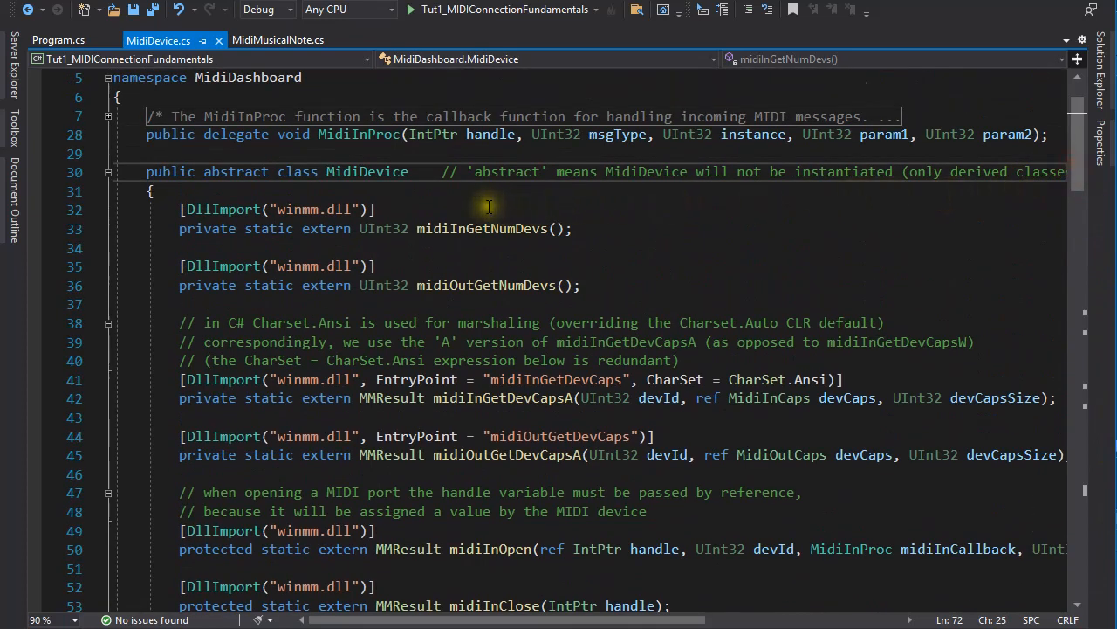
mouse_move(366, 185)
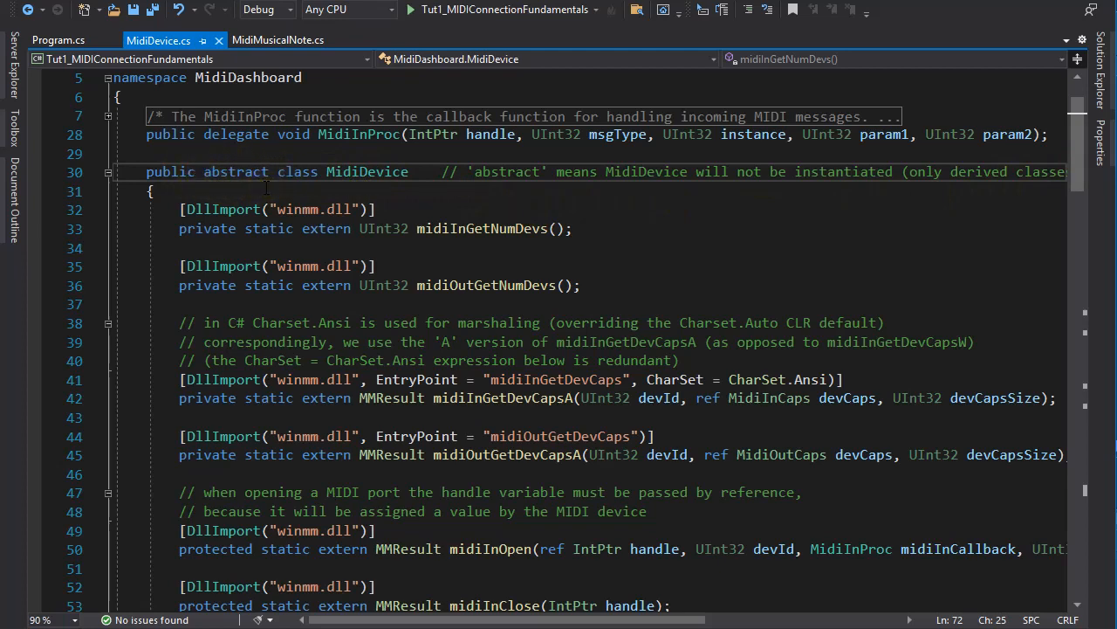
click(108, 173)
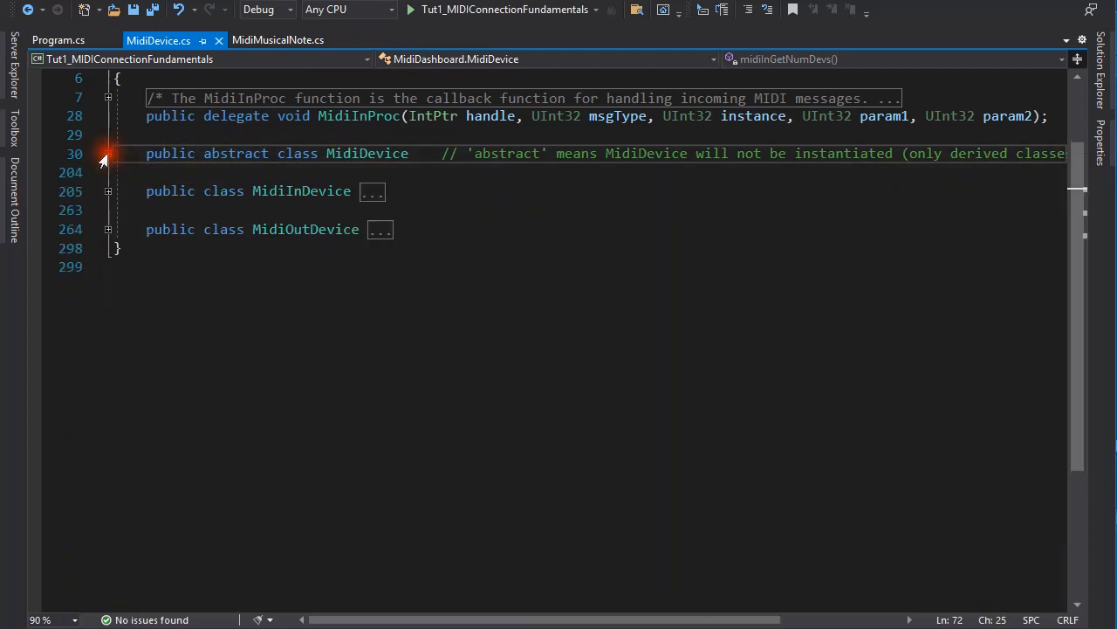
mouse_move(178, 206)
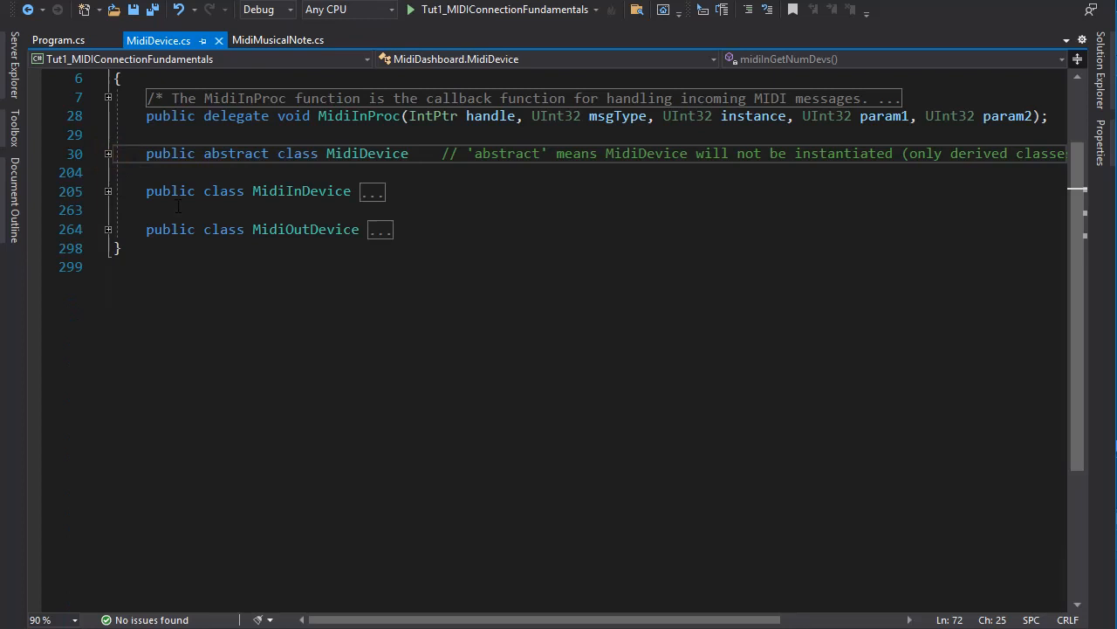
mouse_move(266, 213)
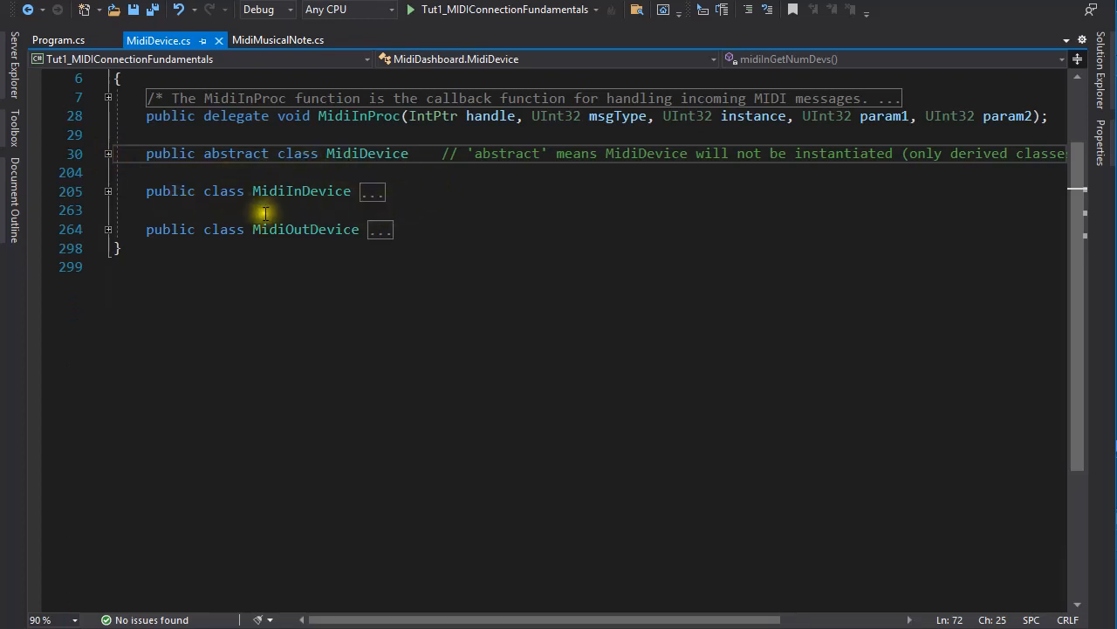
mouse_move(356, 266)
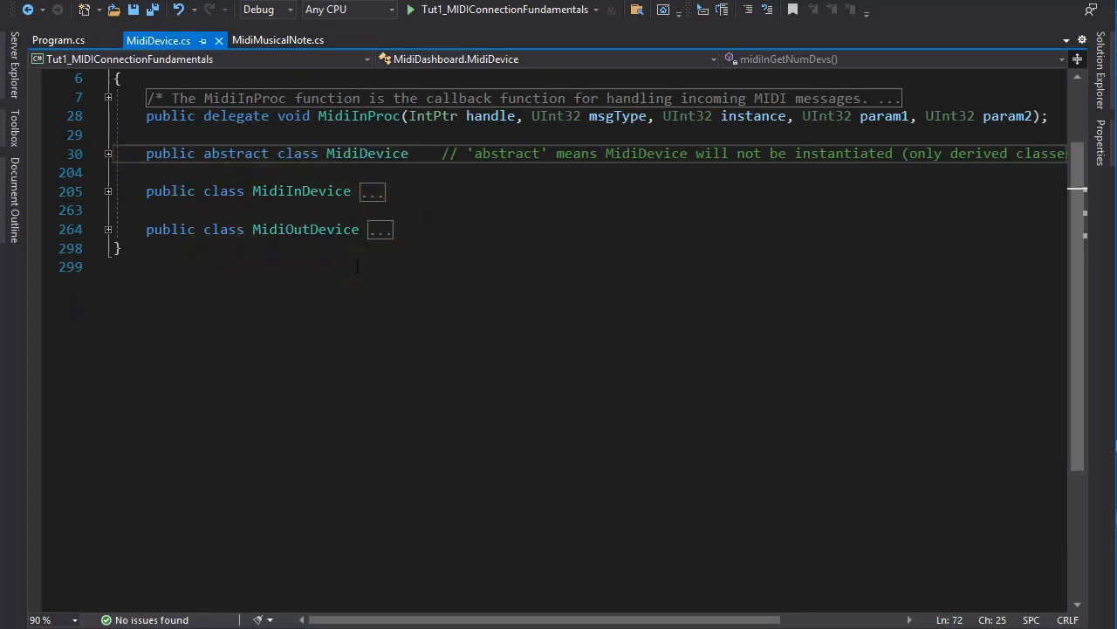
click(108, 153)
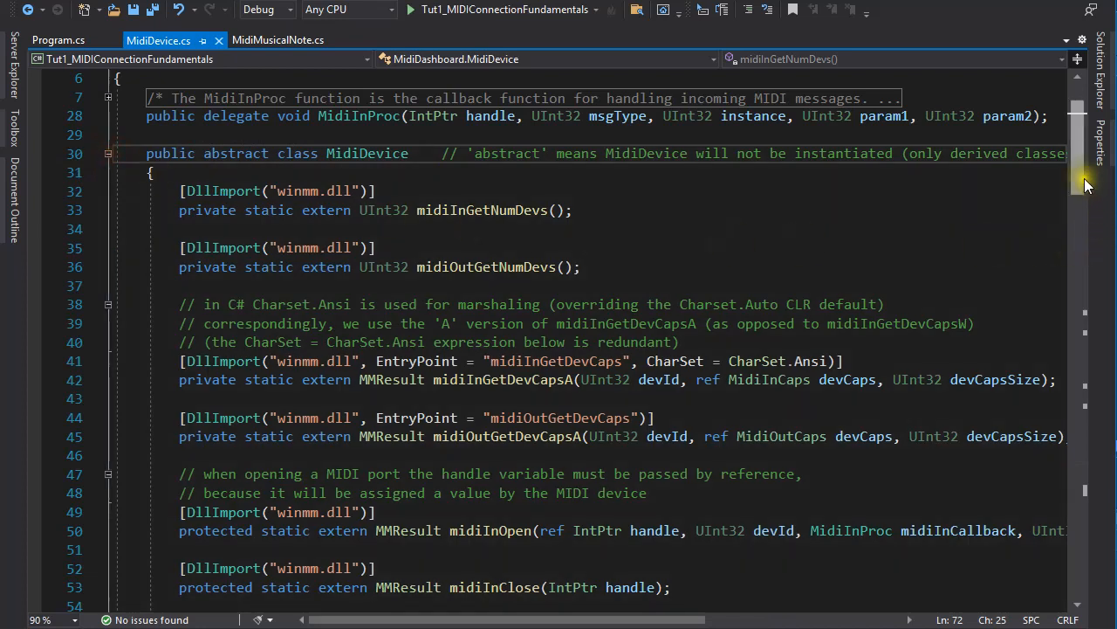
scroll(down, 3)
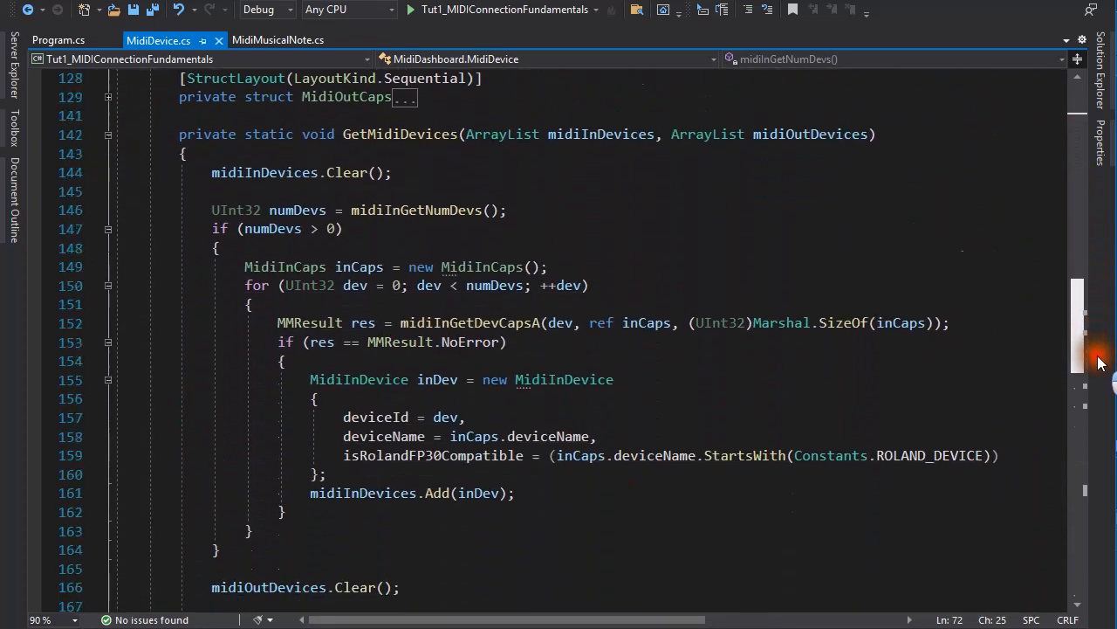
scroll(down, 3)
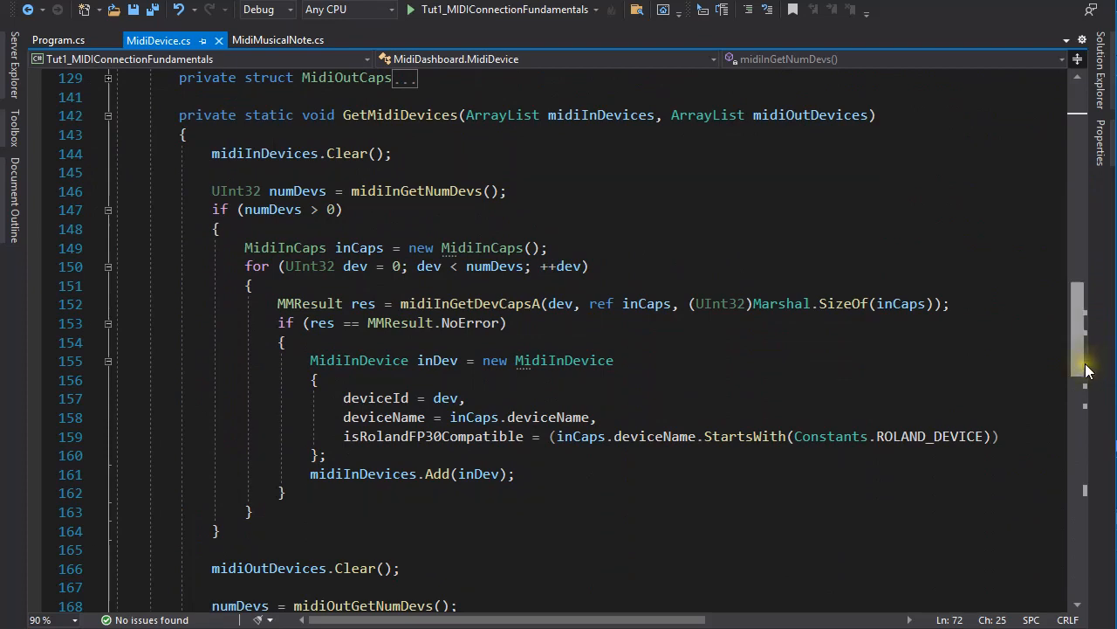
mouse_move(527, 398)
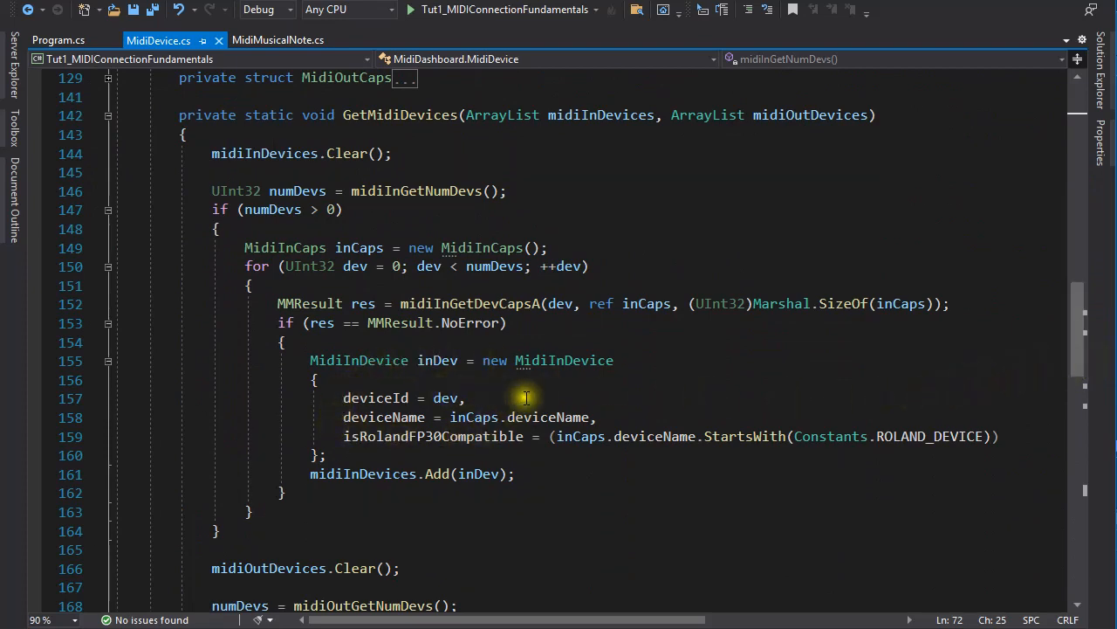
mouse_move(621, 416)
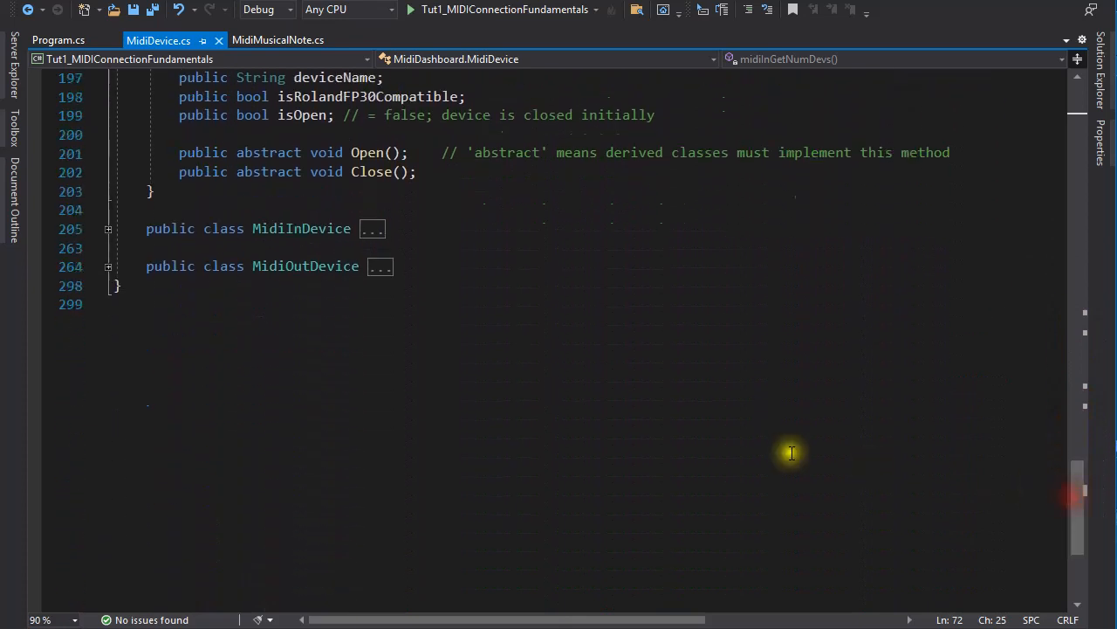
click(108, 229)
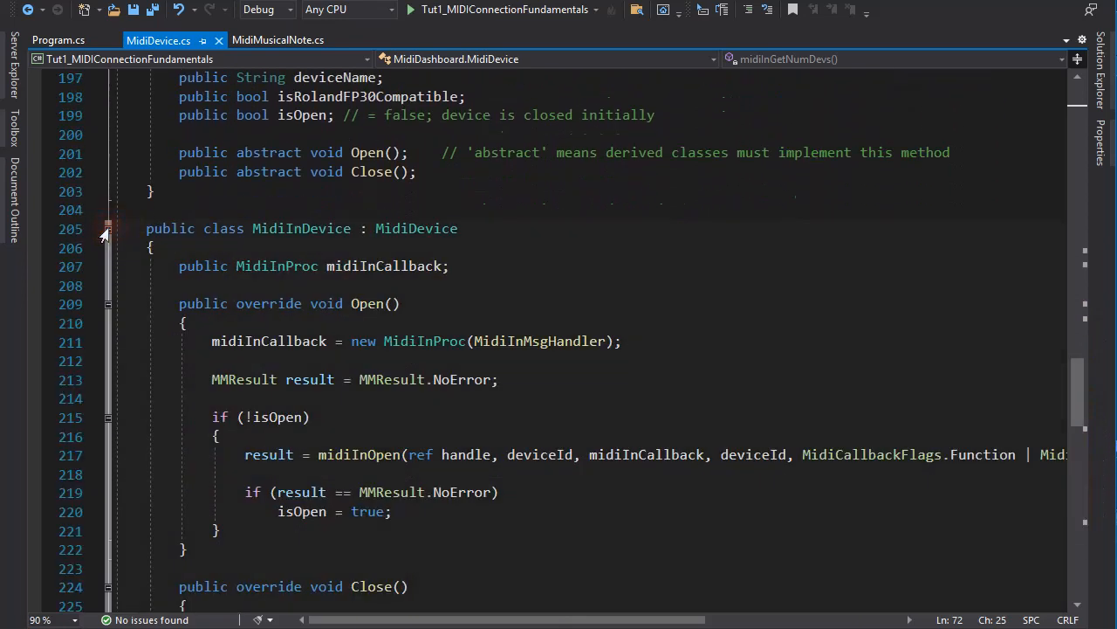
scroll(down, 3)
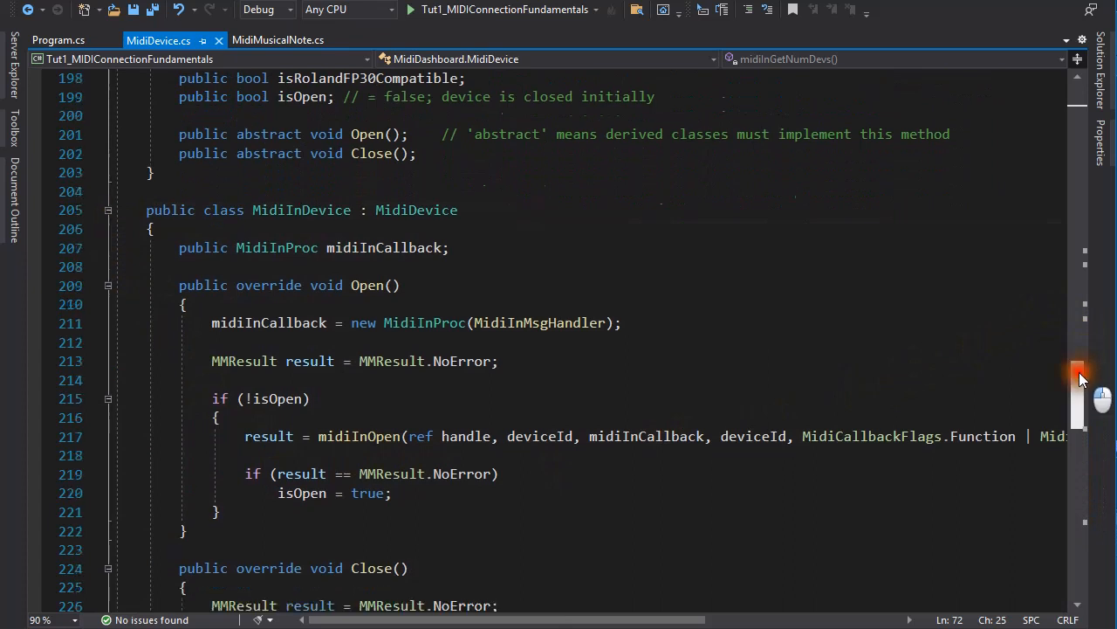
scroll(down, 3)
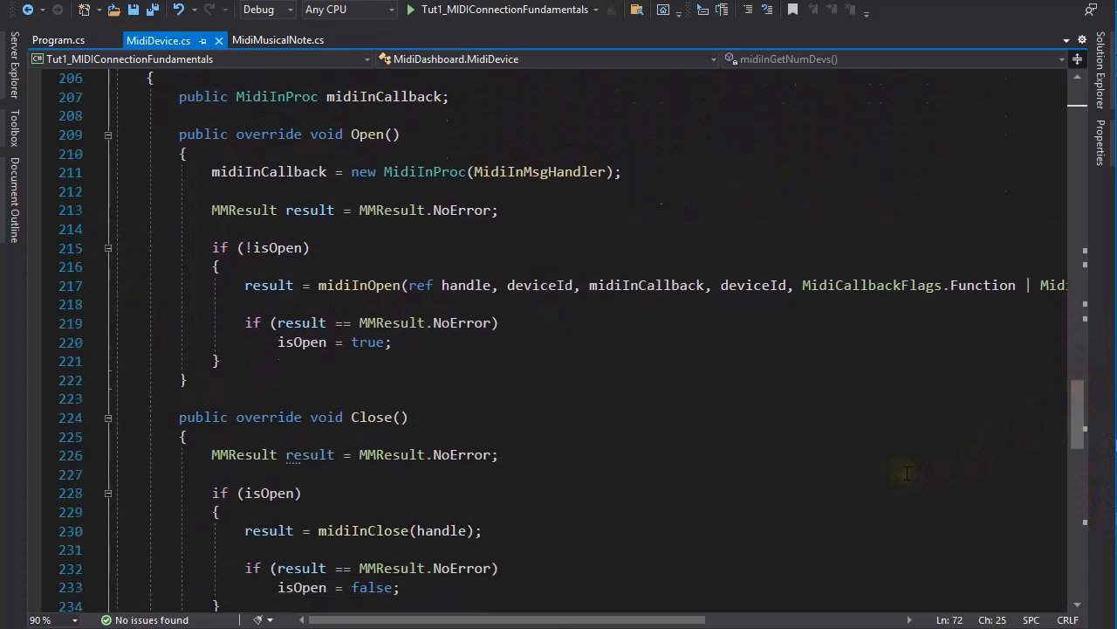
mouse_move(906, 474)
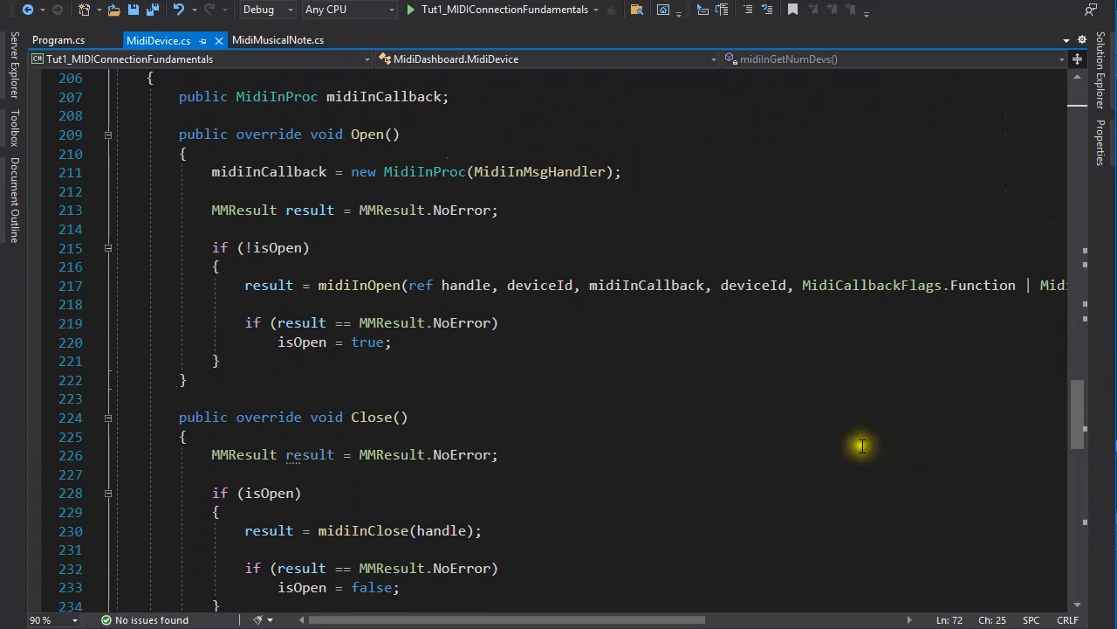
mouse_move(611, 318)
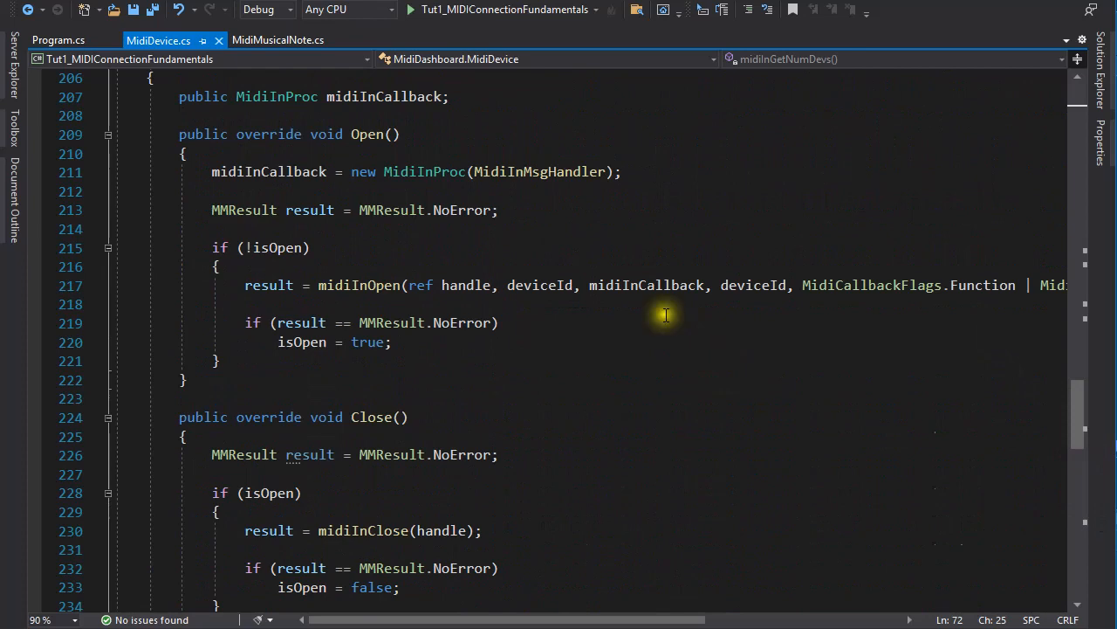
mouse_move(482, 304)
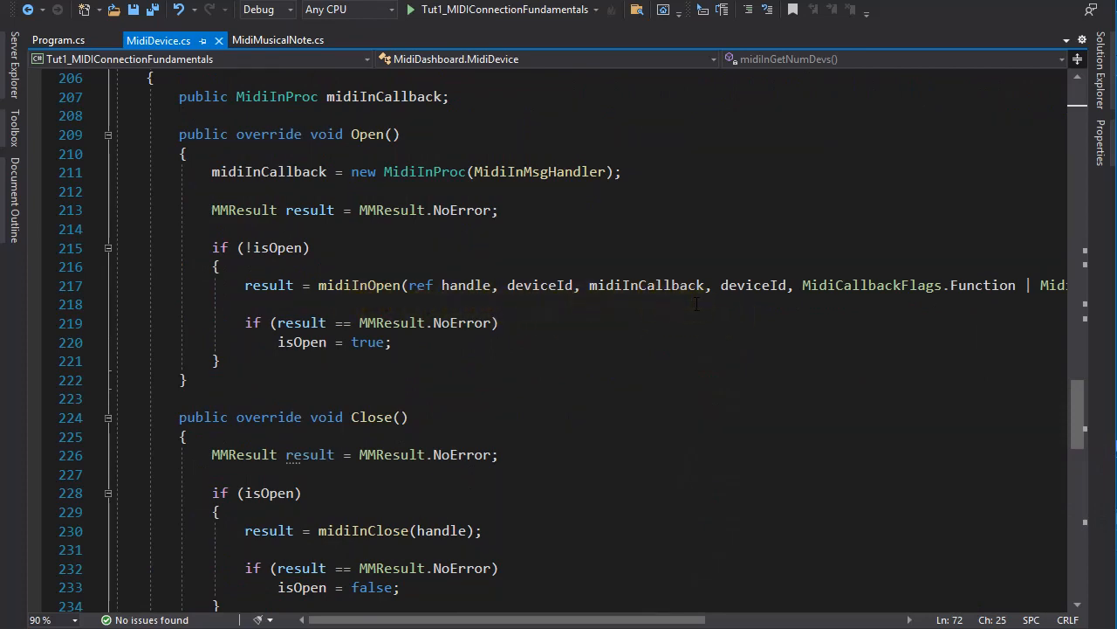
mouse_move(576, 157)
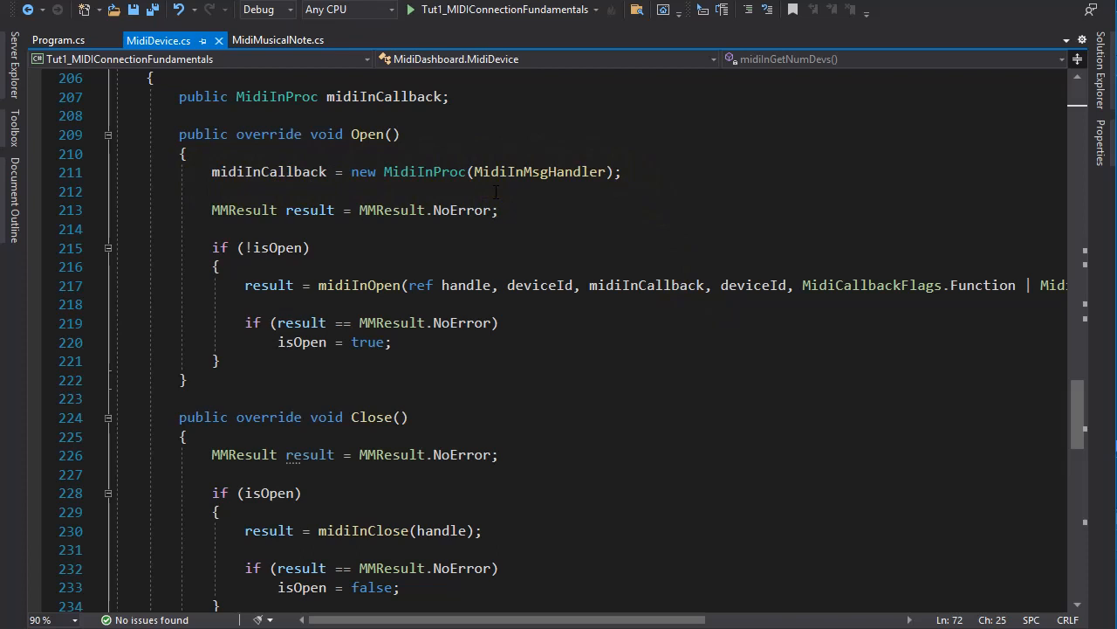
scroll(down, 3)
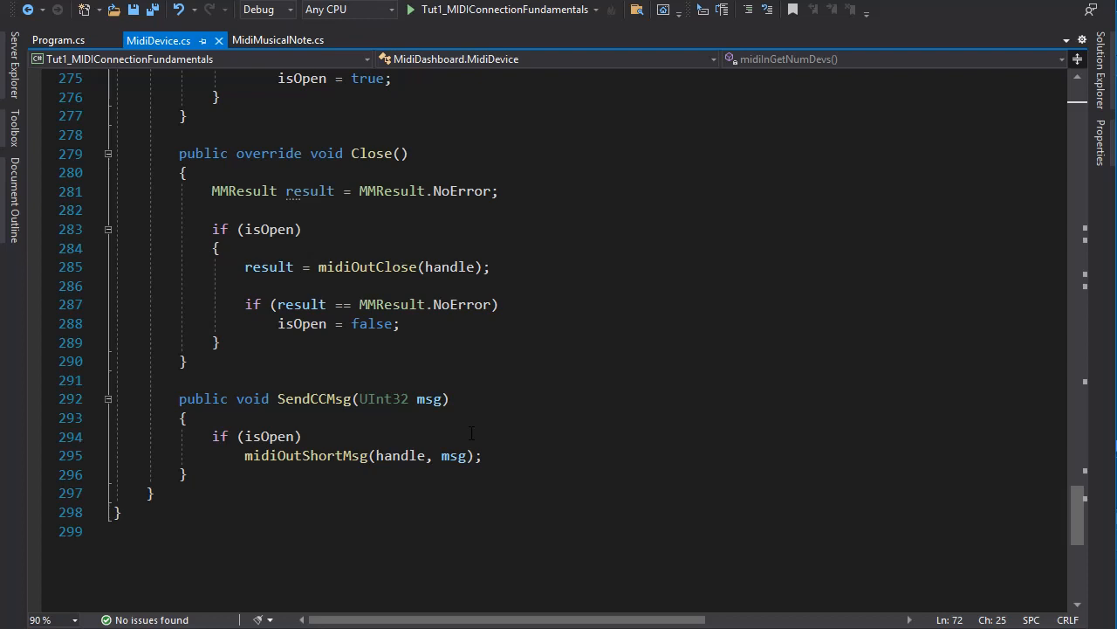
click(277, 40)
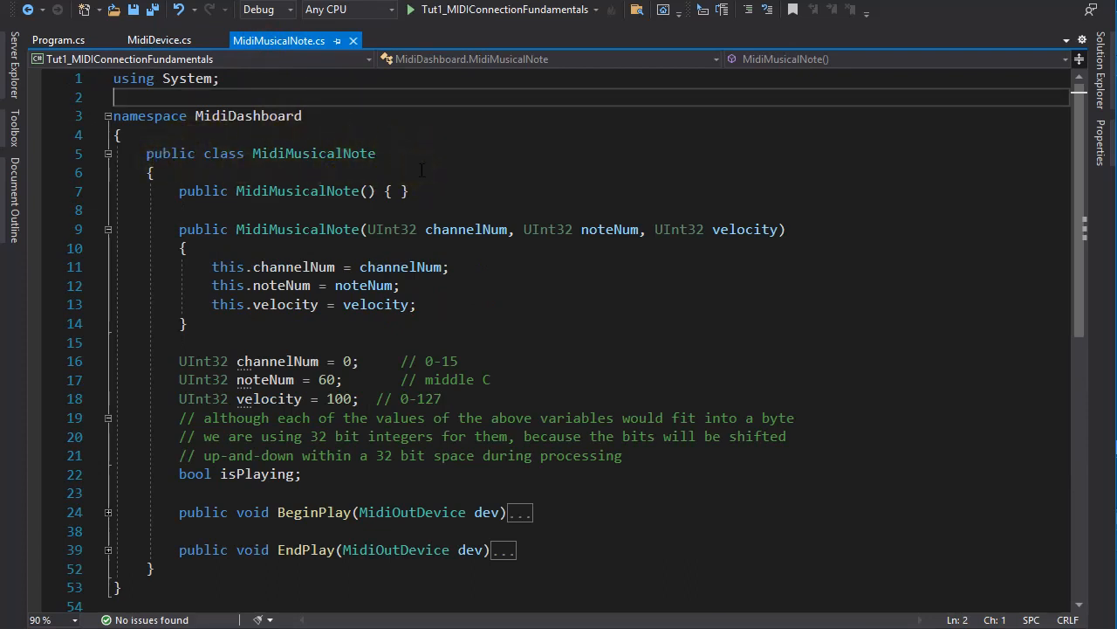
mouse_move(468, 229)
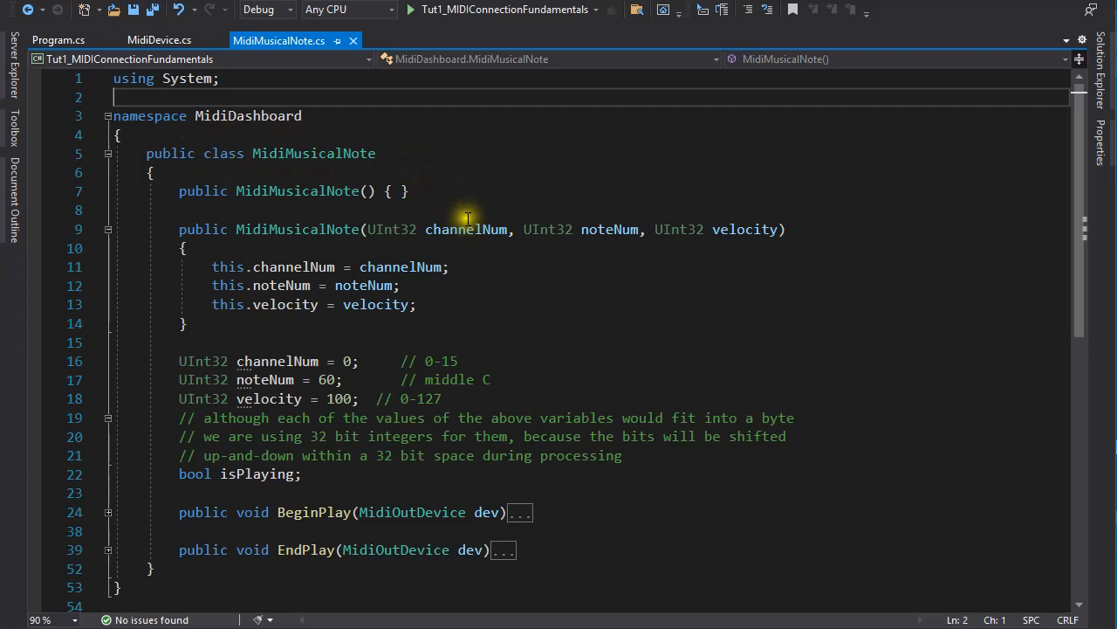
mouse_move(485, 282)
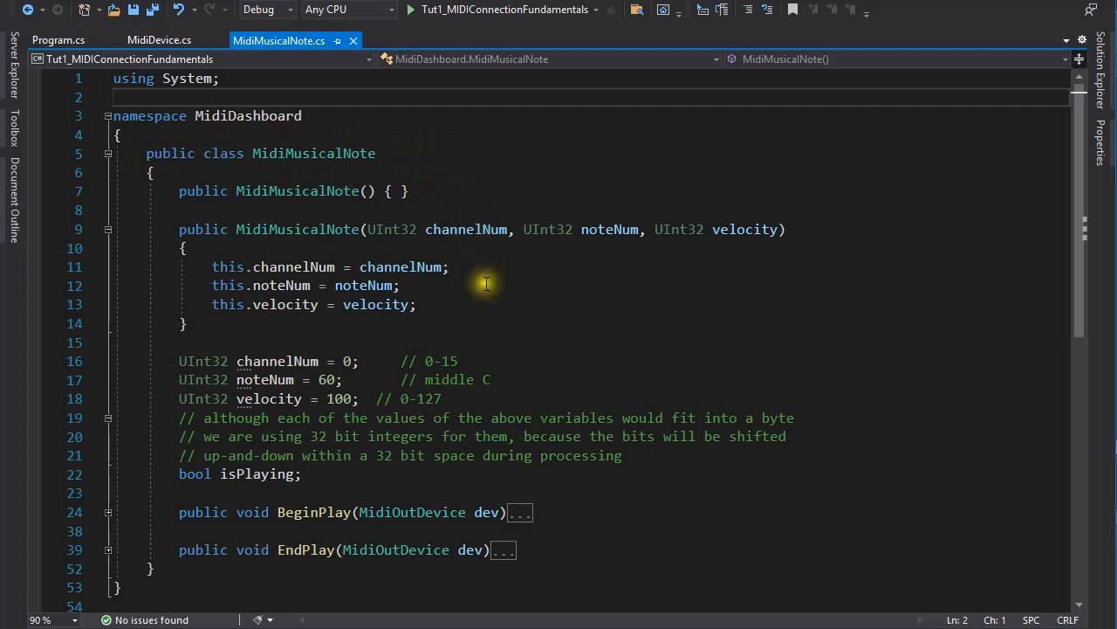
mouse_move(492, 283)
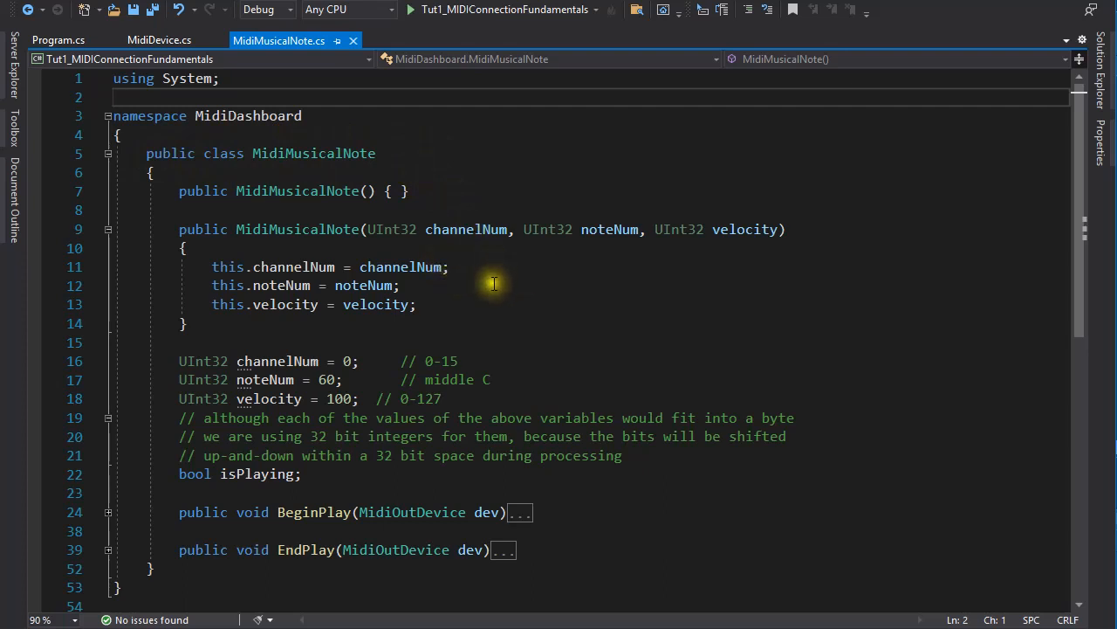
mouse_move(492, 300)
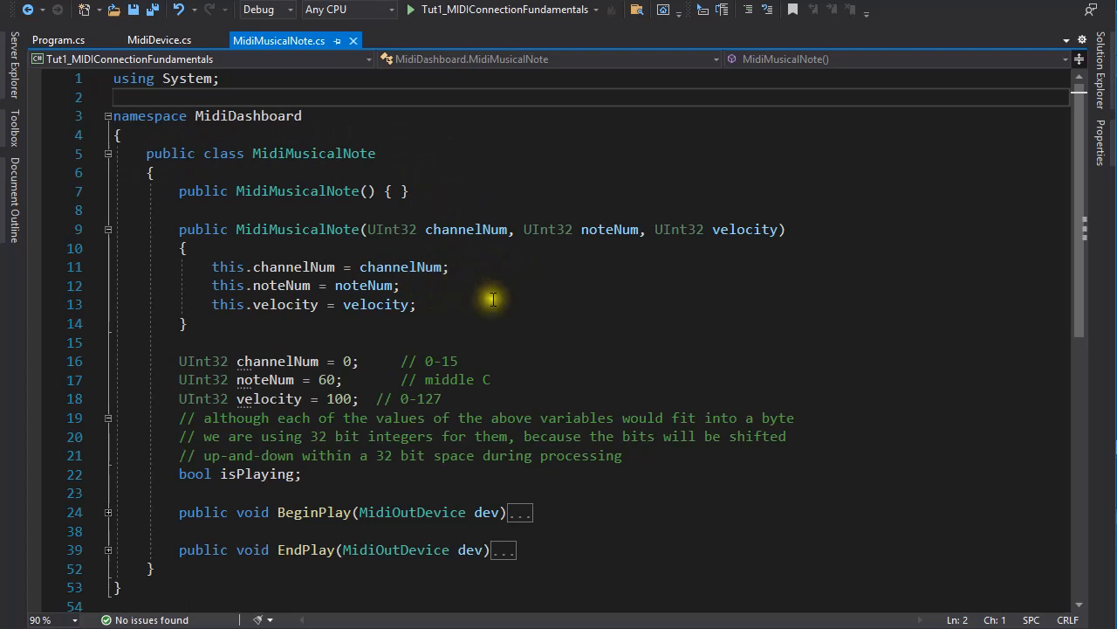
mouse_move(427, 335)
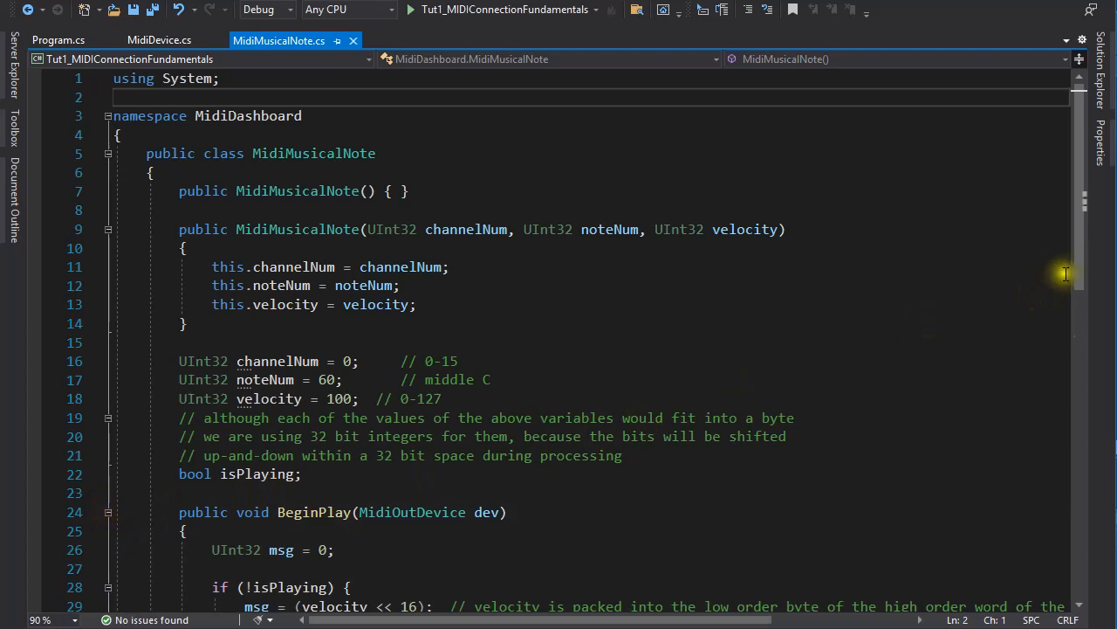
Scroll through the expanded BeginPlay body with its note-on message packing.
scroll(down, 3)
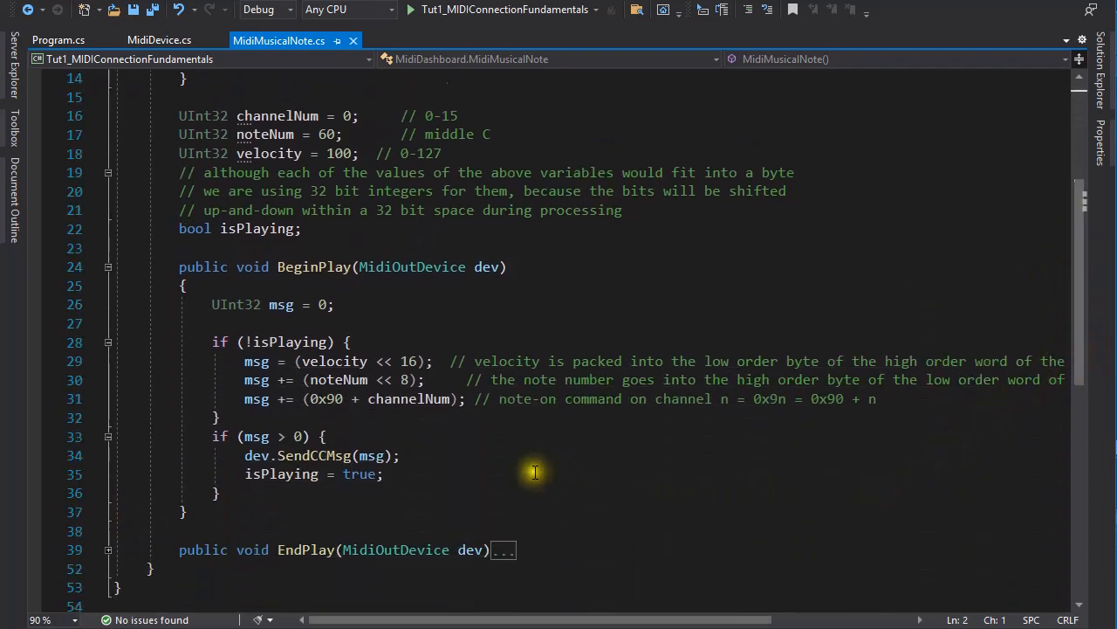
mouse_move(471, 370)
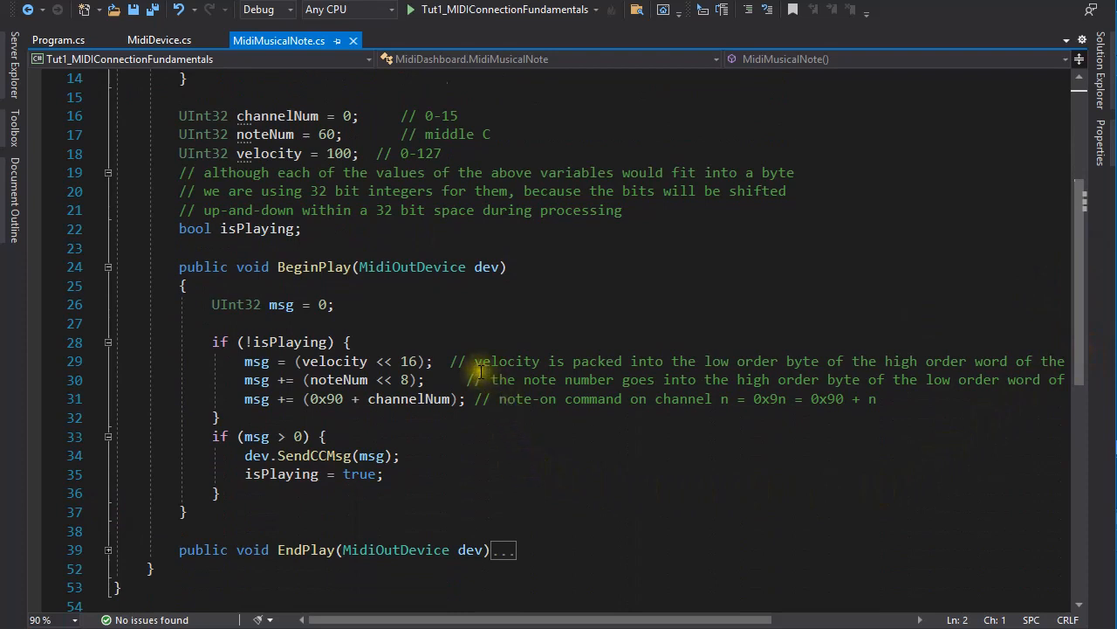
mouse_move(443, 425)
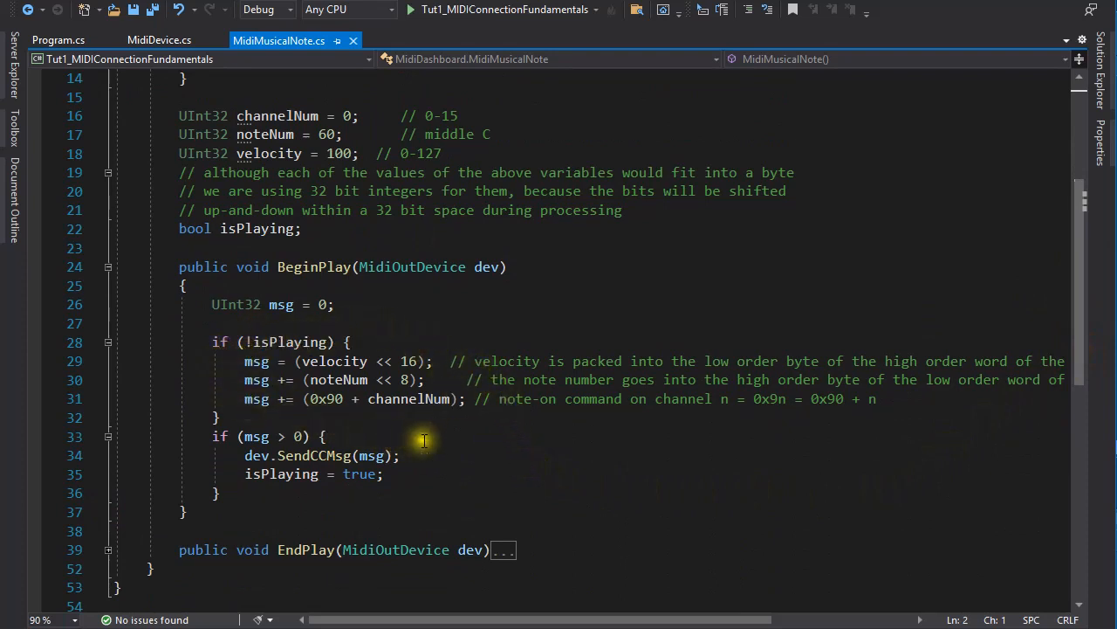
mouse_move(433, 440)
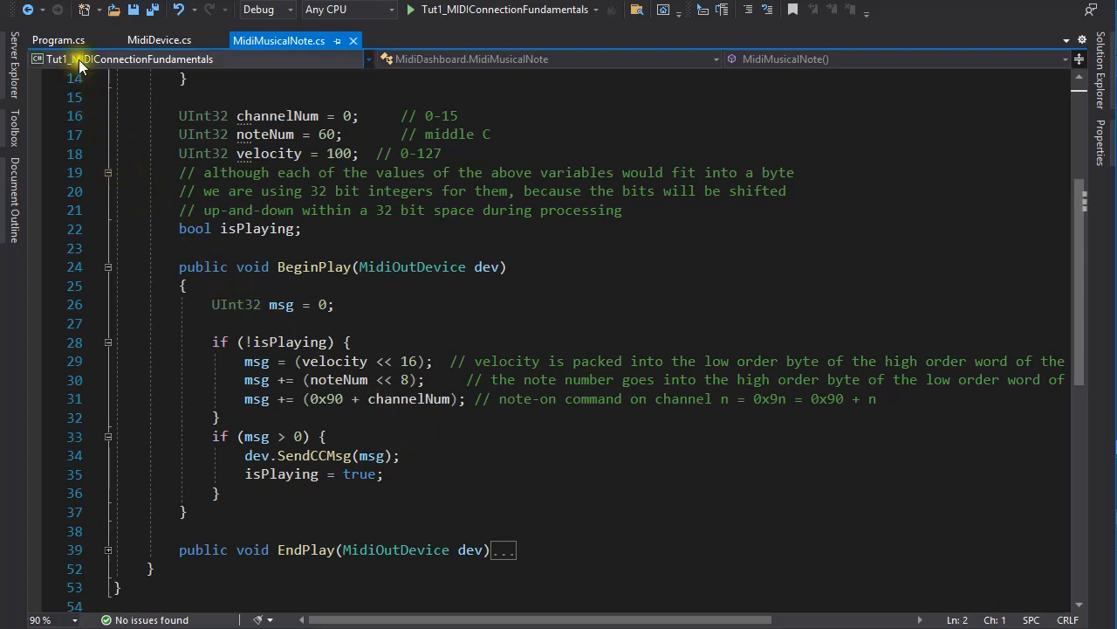
Show Program.cs and scroll Main down to the MIDI 'OUT' devices loop.
click(57, 41)
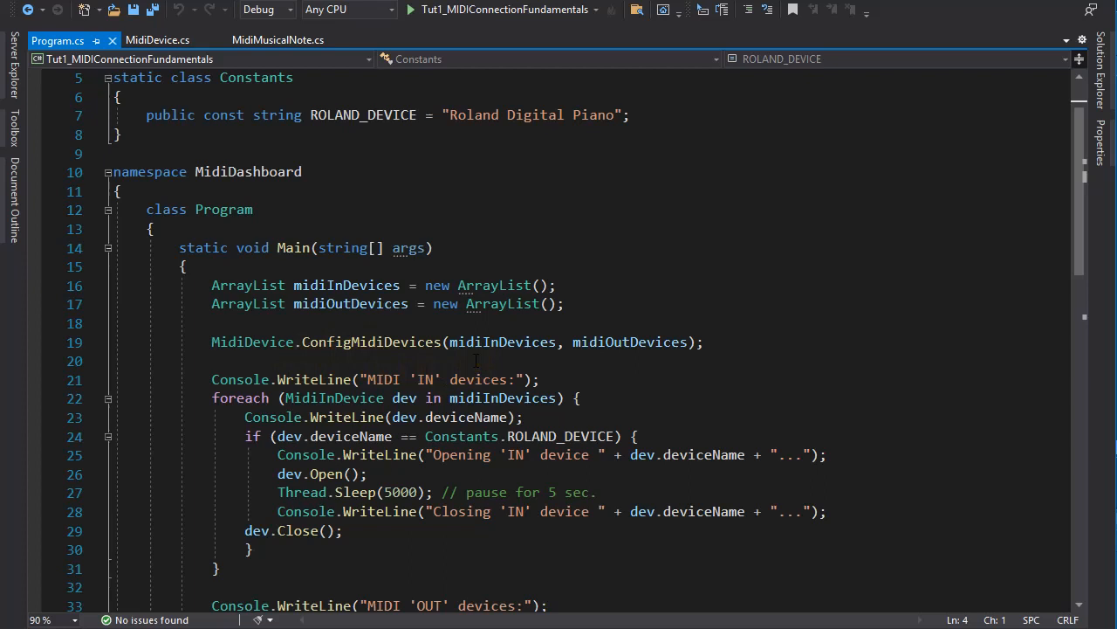
mouse_move(541, 358)
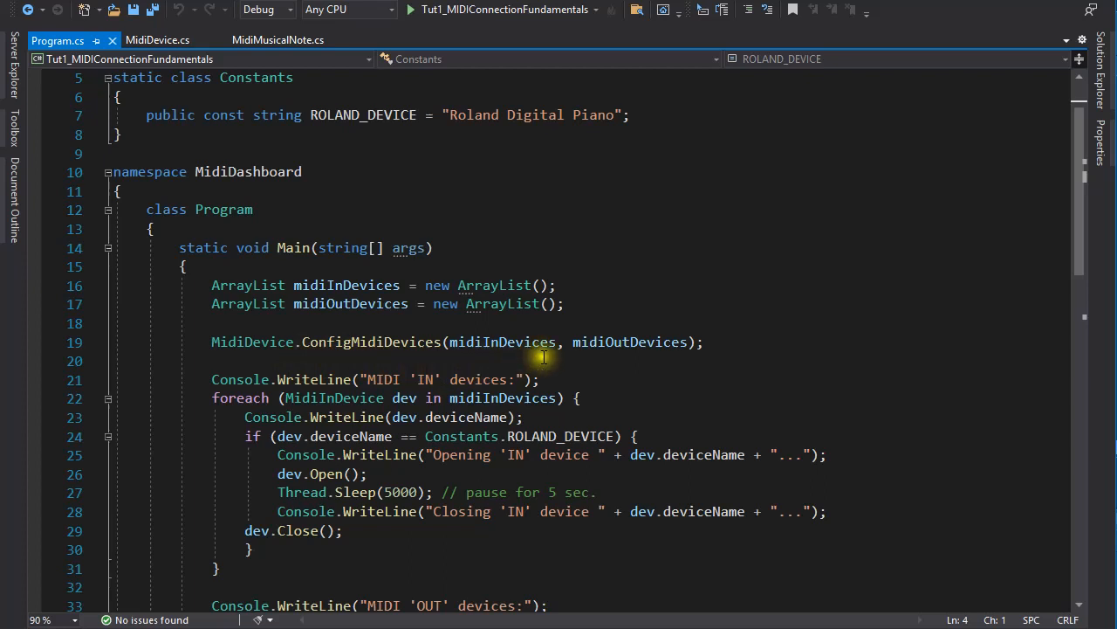
mouse_move(409, 271)
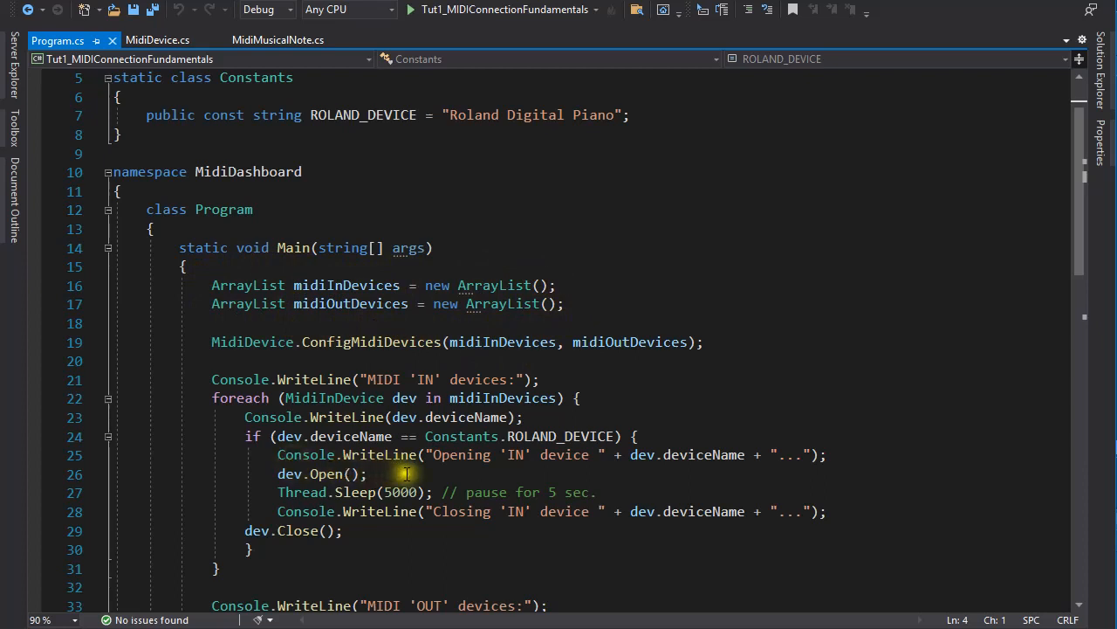
mouse_move(433, 475)
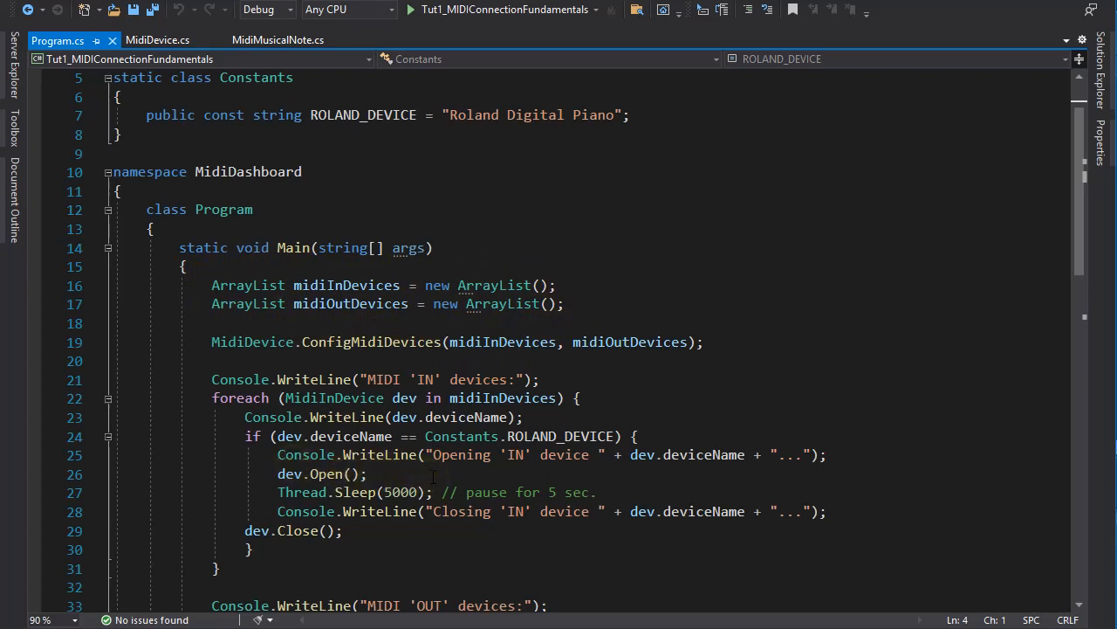
mouse_move(411, 540)
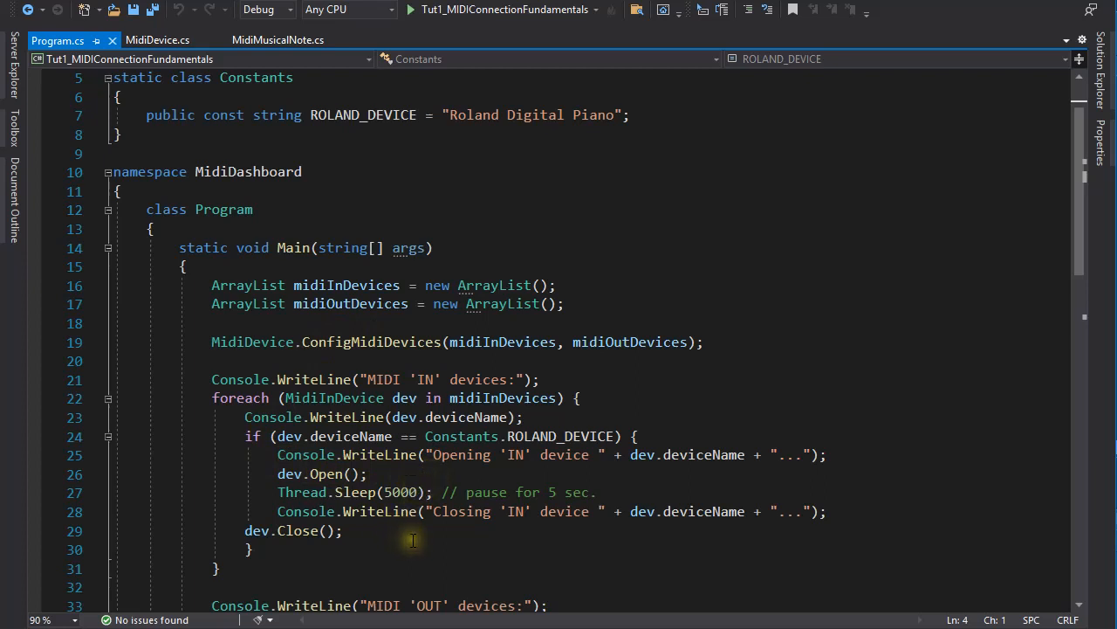
scroll(down, 3)
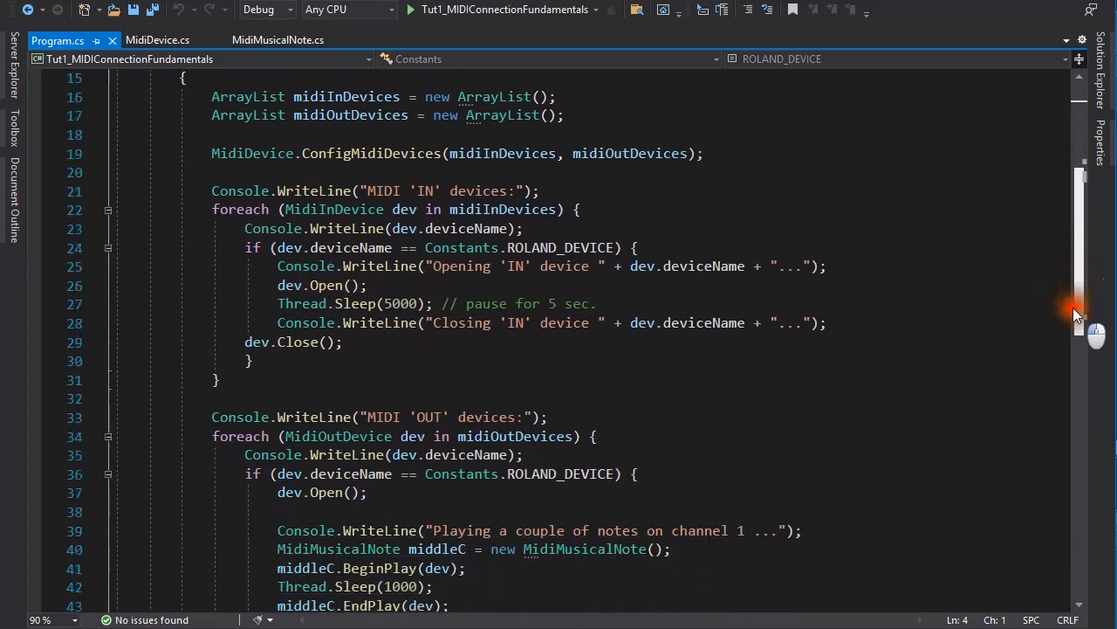
scroll(down, 3)
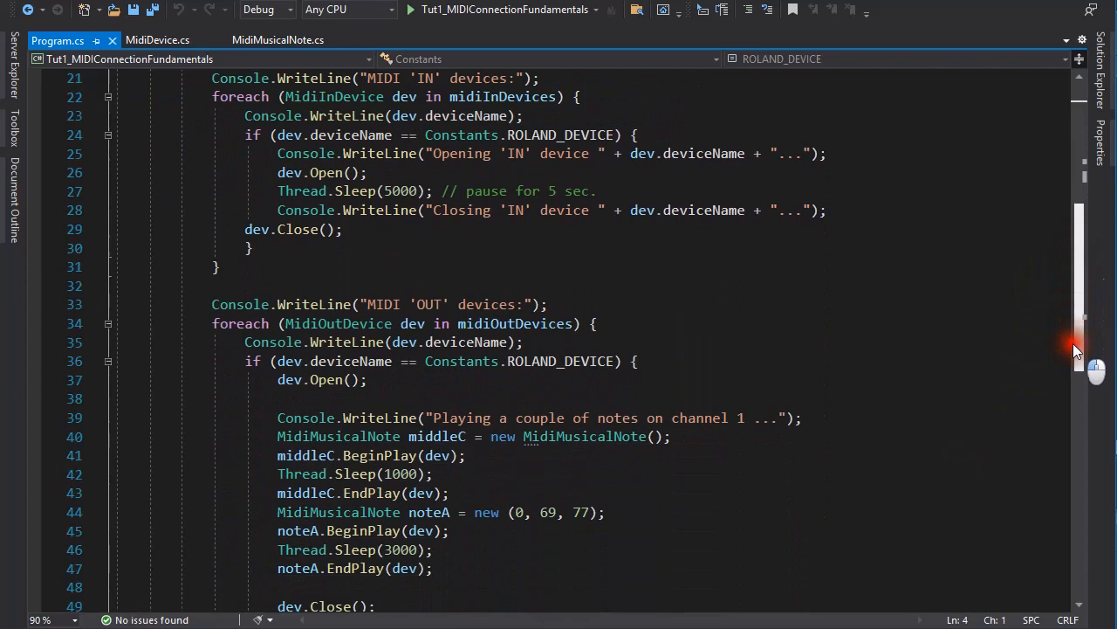
scroll(down, 3)
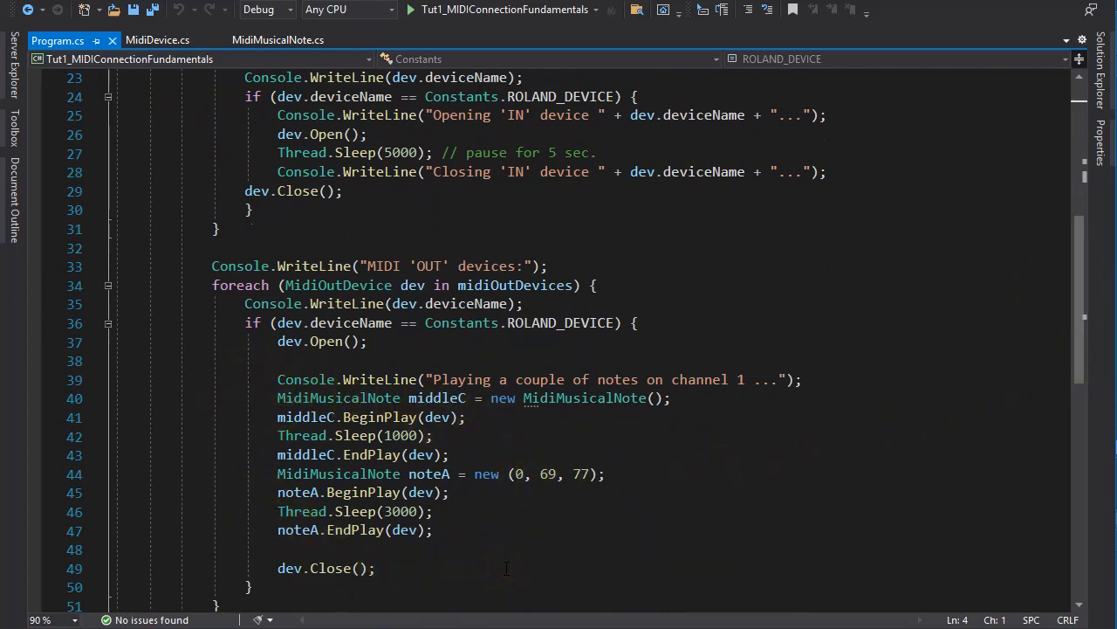
mouse_move(472, 11)
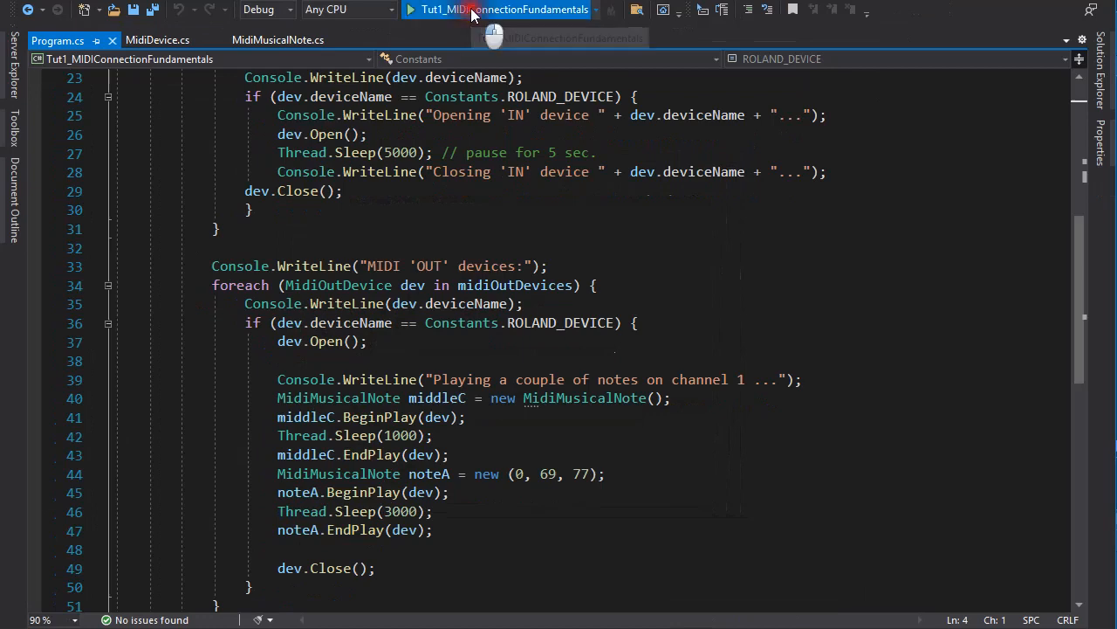
click(410, 10)
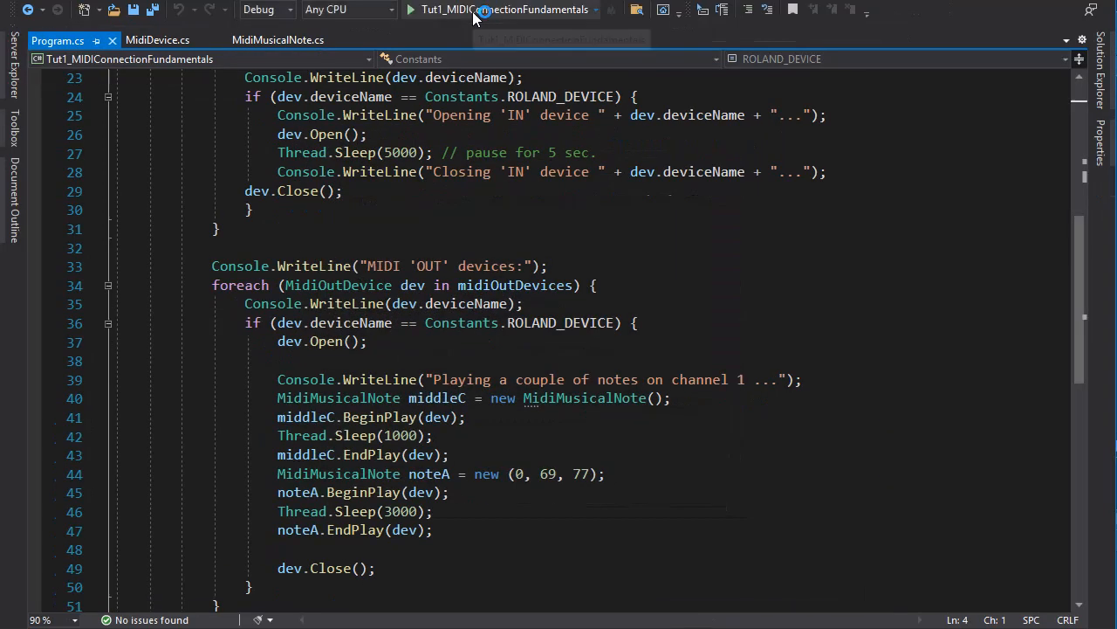
mouse_move(475, 10)
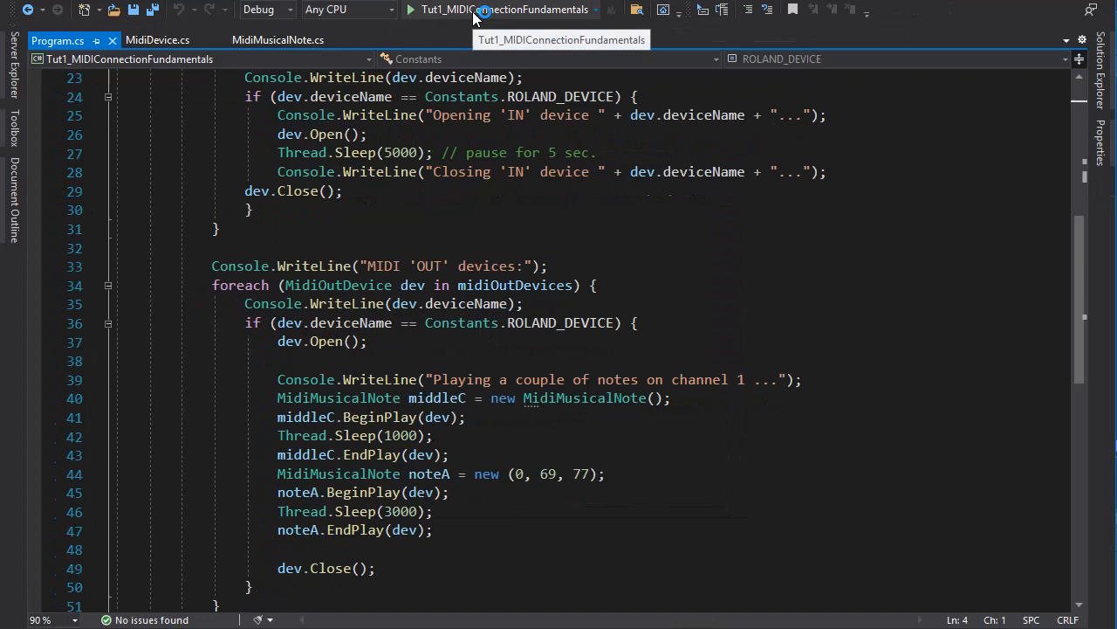
mouse_move(563, 33)
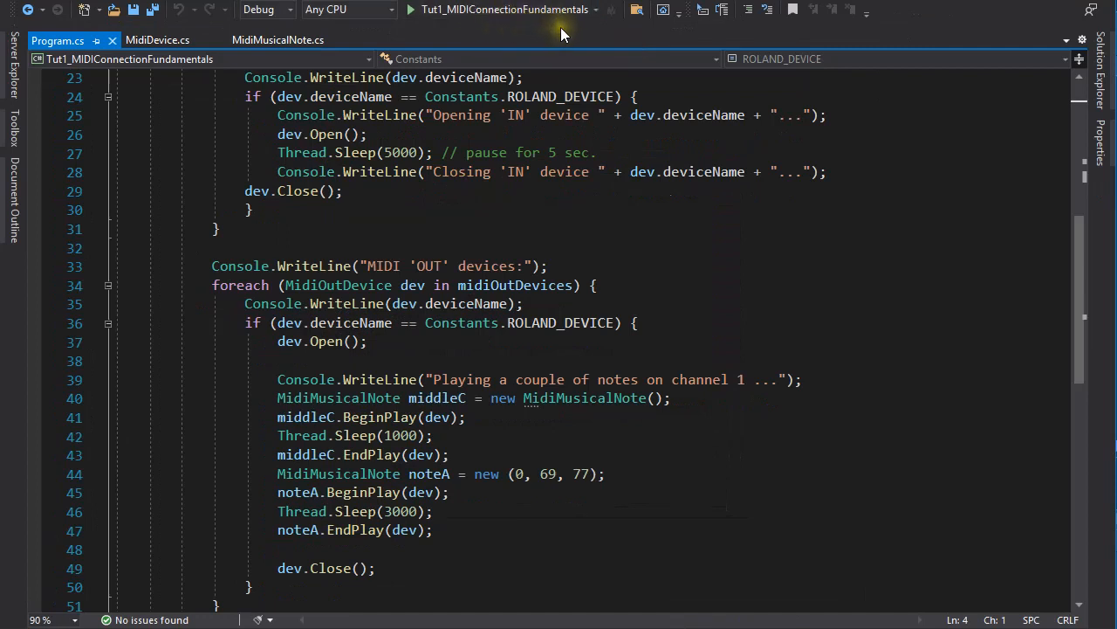